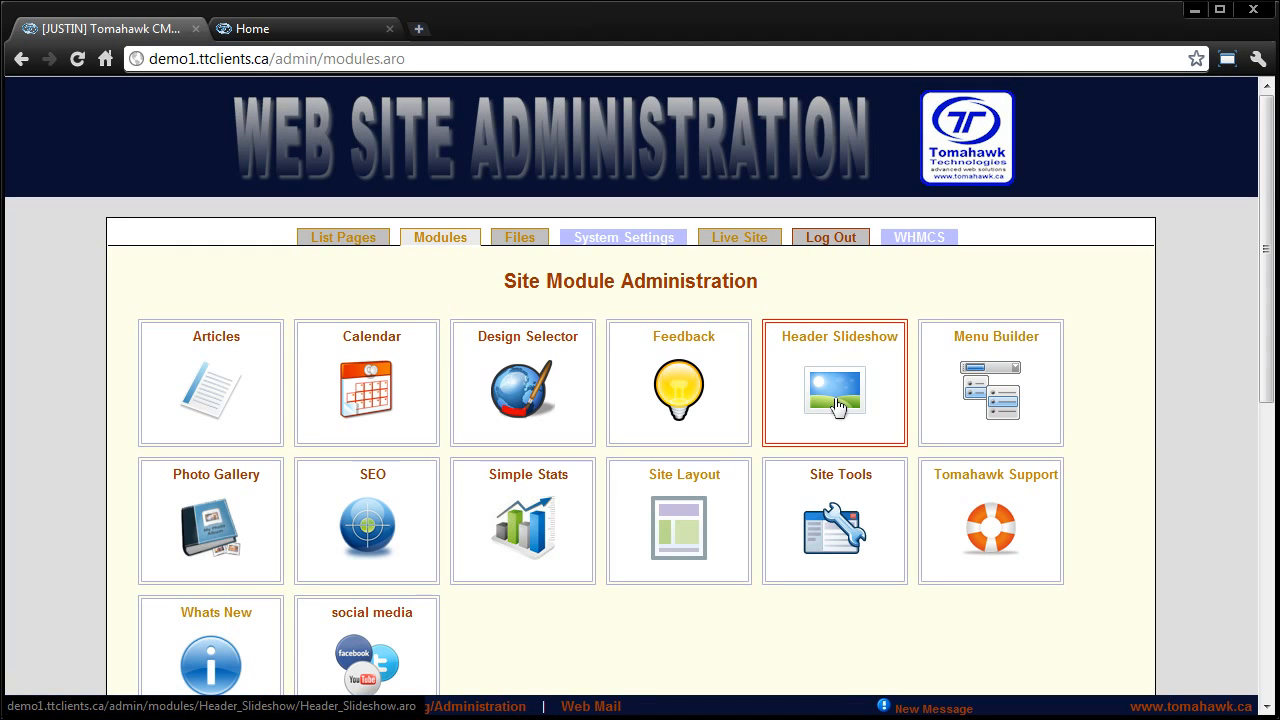
mouse_move(440, 236)
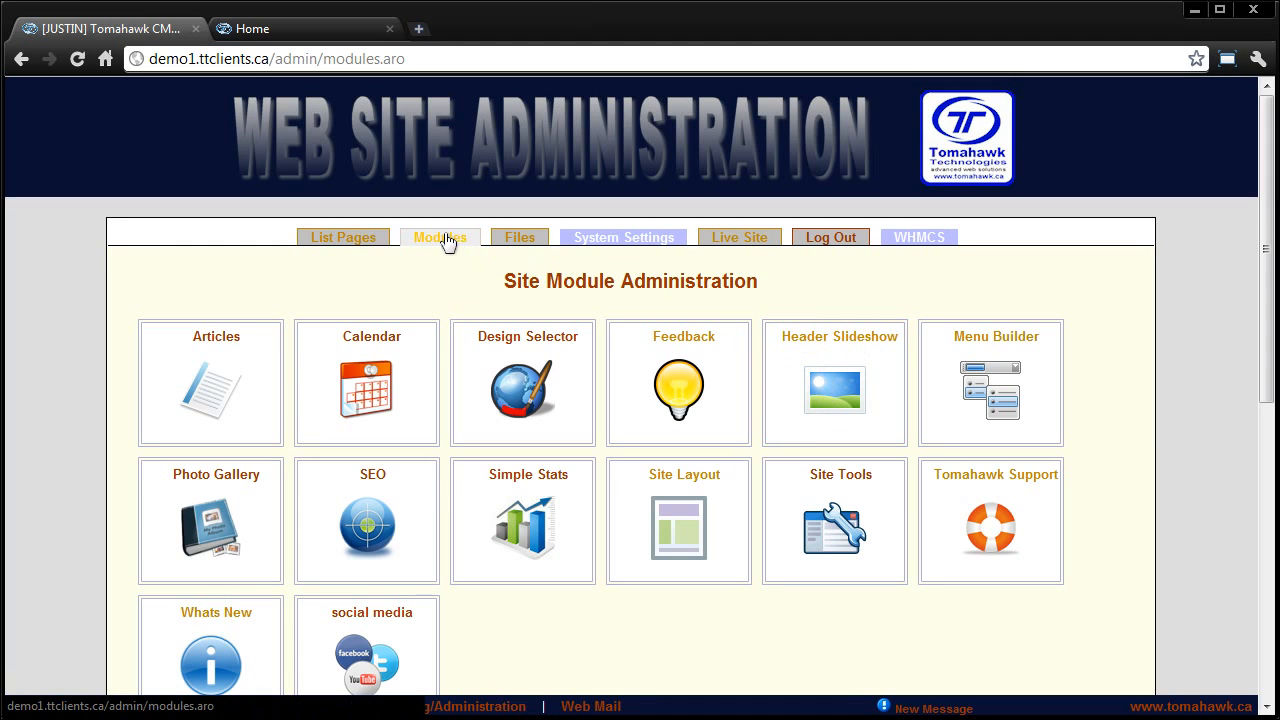
View the live site's Home page with its website-diagram header image
left_click(834, 384)
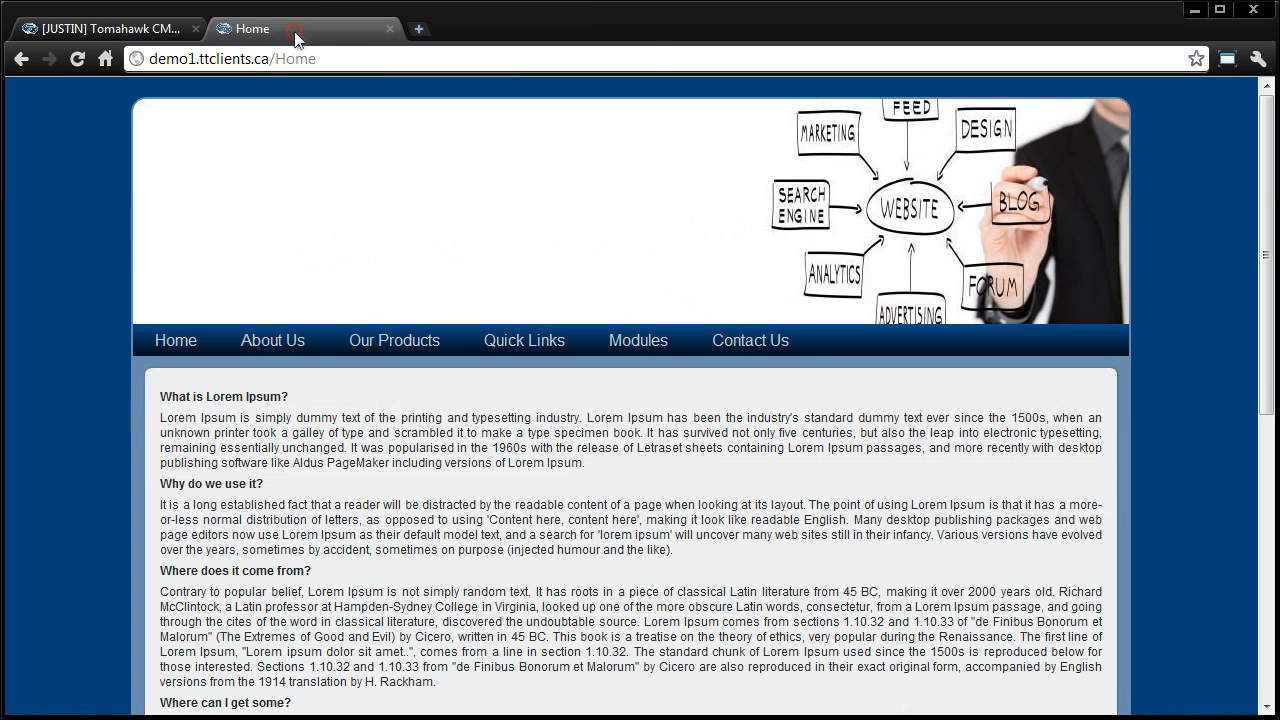
mouse_move(228, 150)
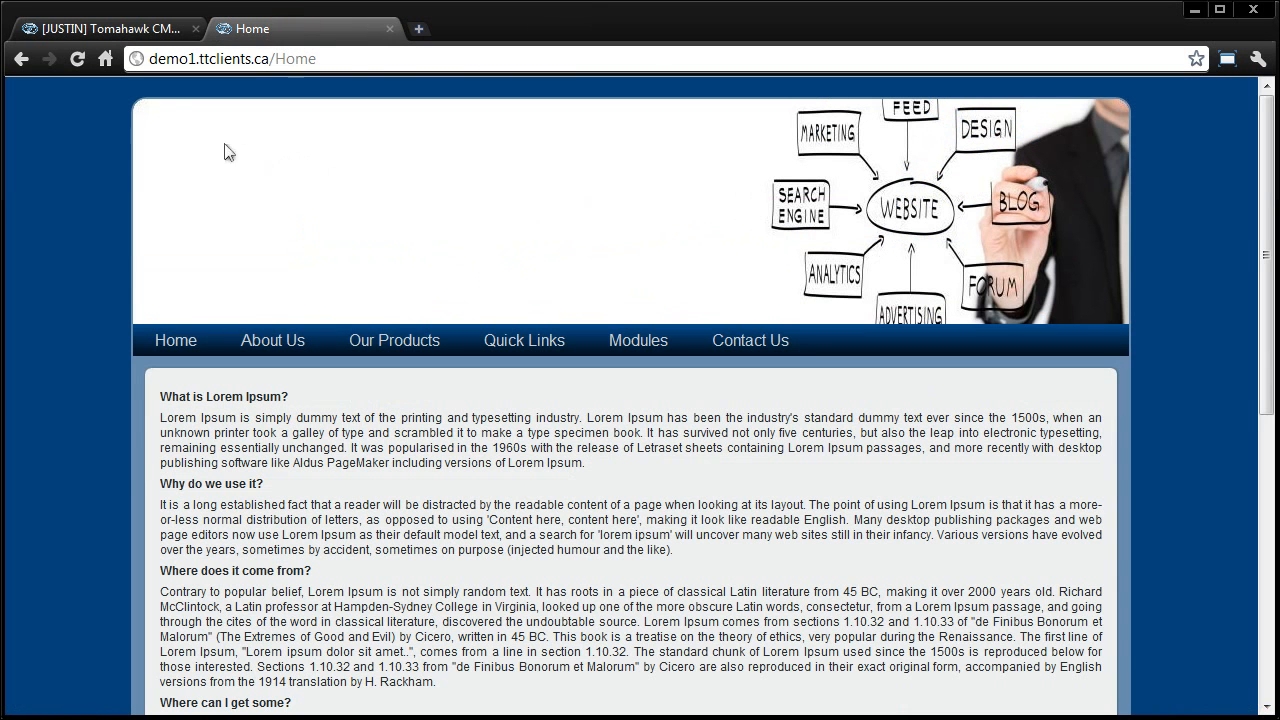
mouse_move(984, 316)
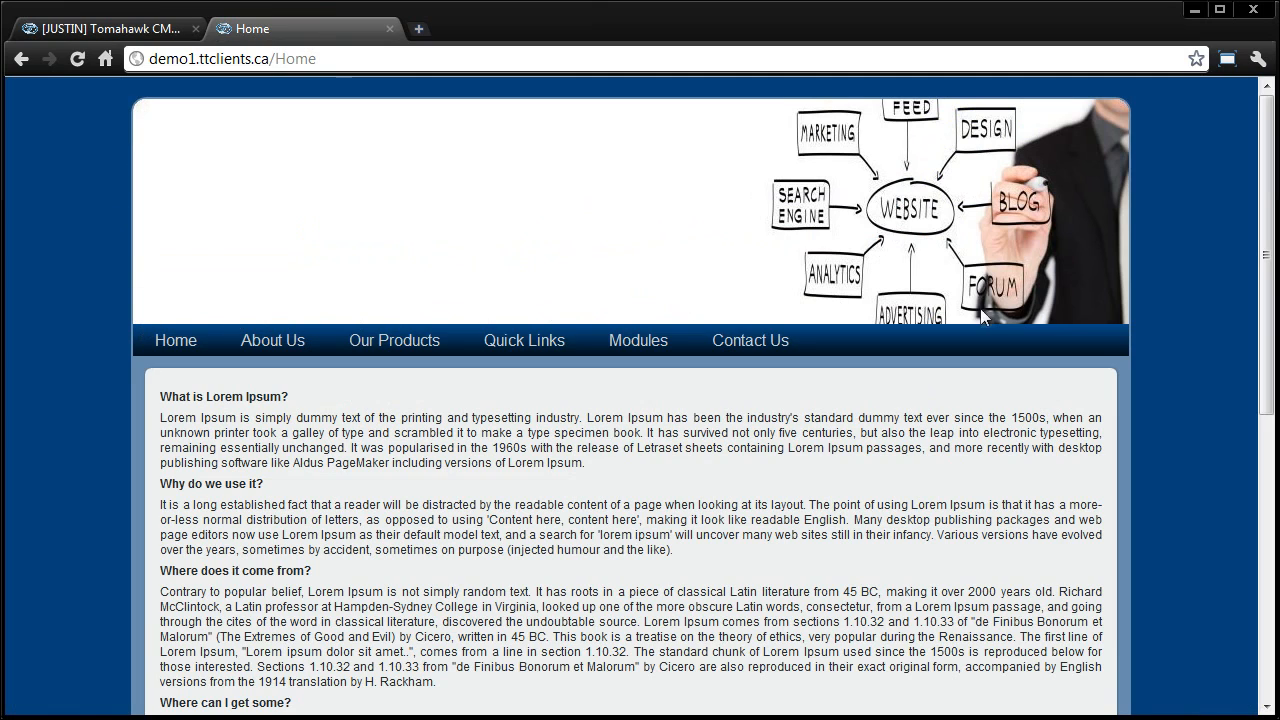
mouse_move(890, 288)
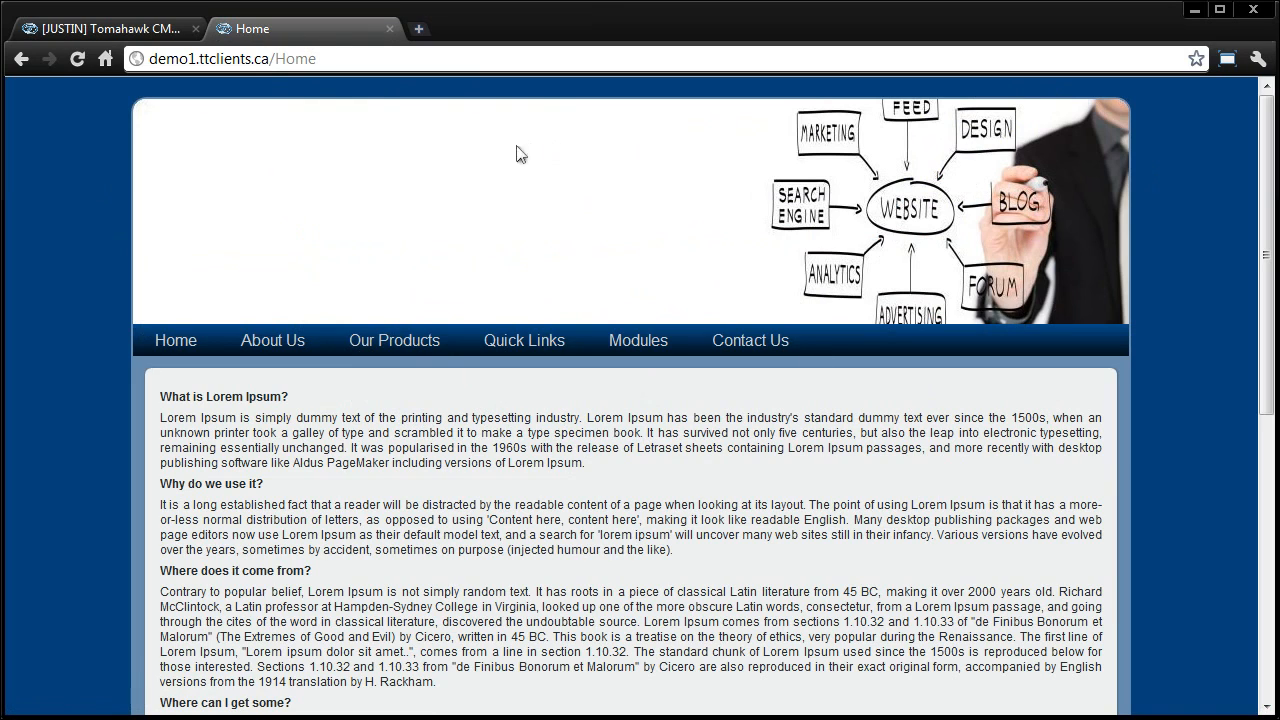
mouse_move(830, 148)
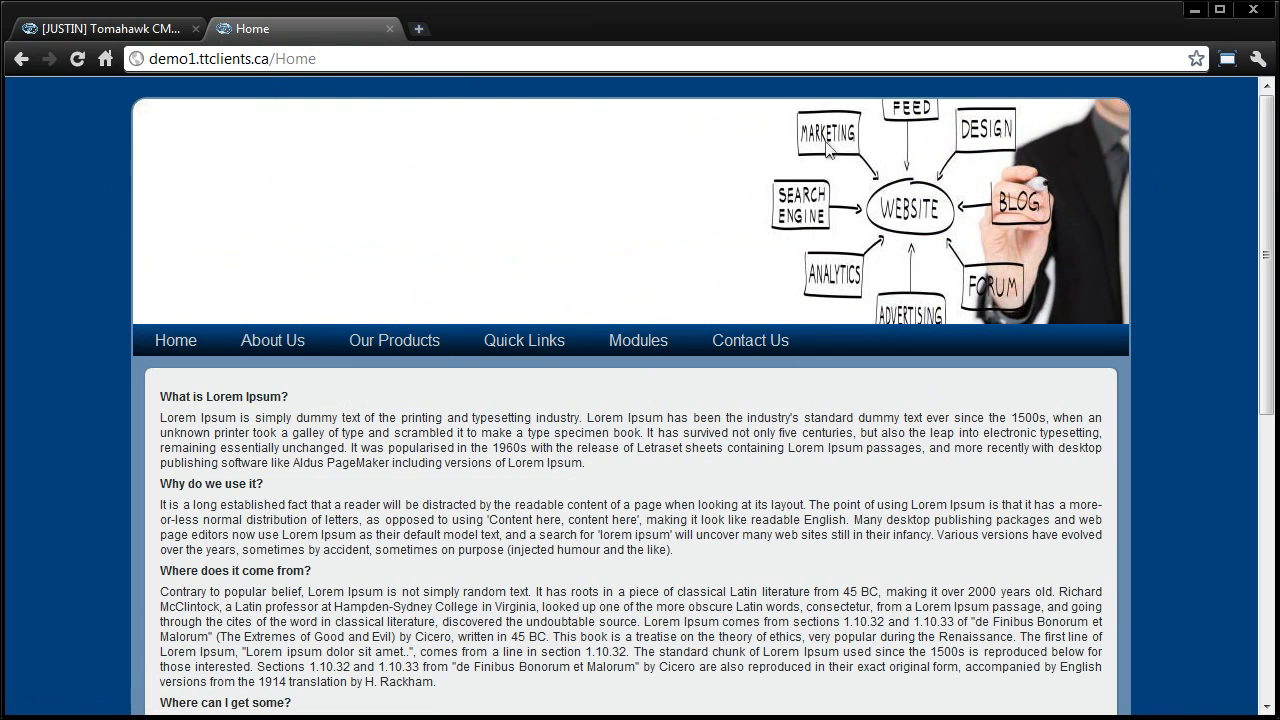
left_click(110, 28)
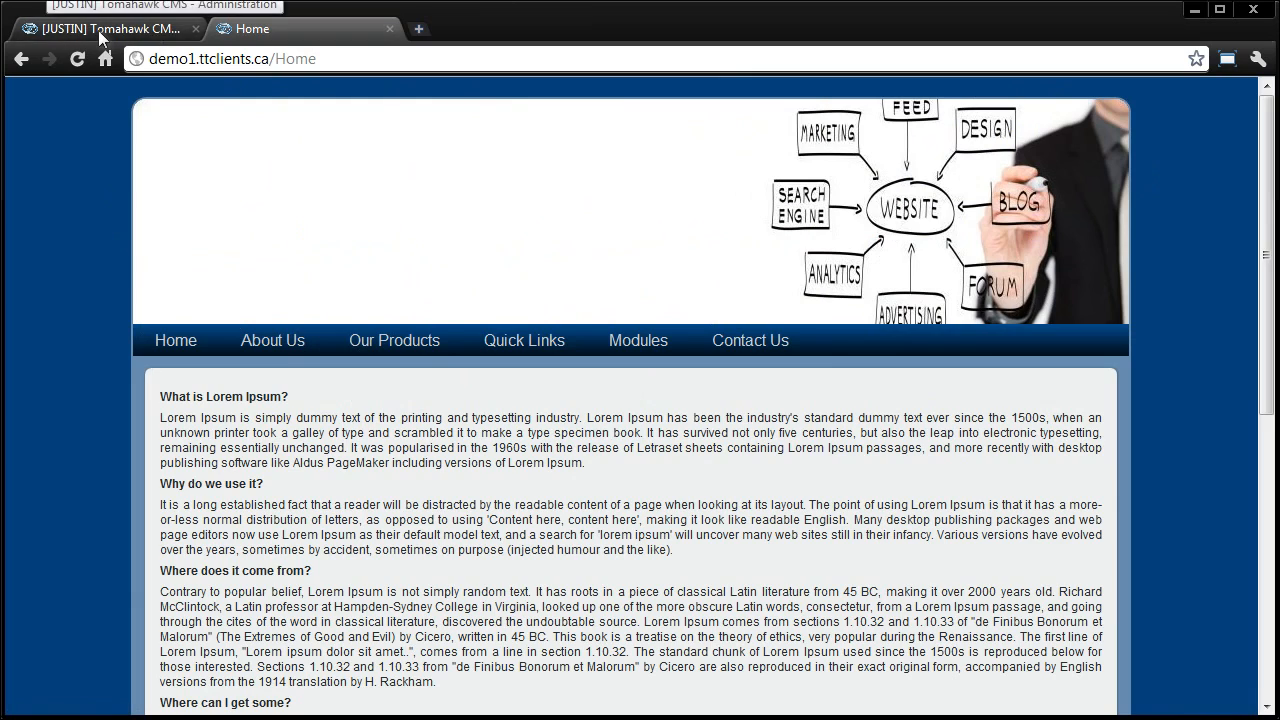
Return to the Header Slideshow Administration listing the Default group
left_click(110, 28)
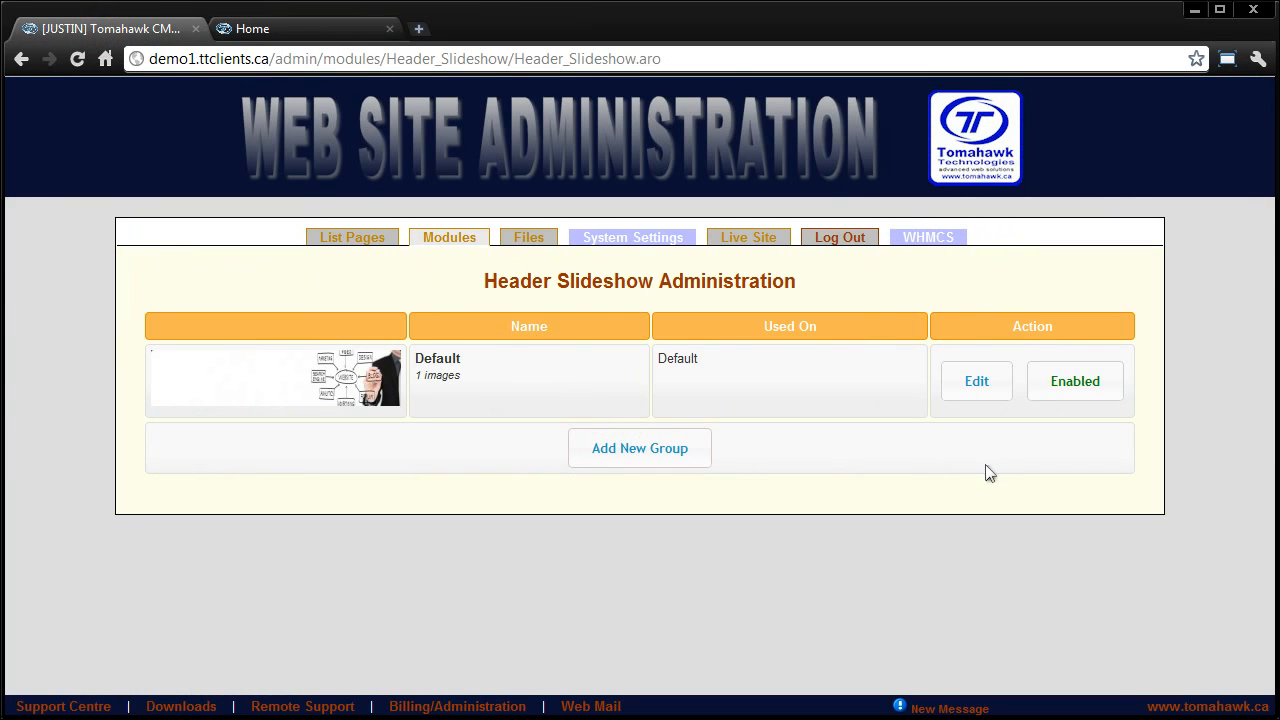
mouse_move(490, 356)
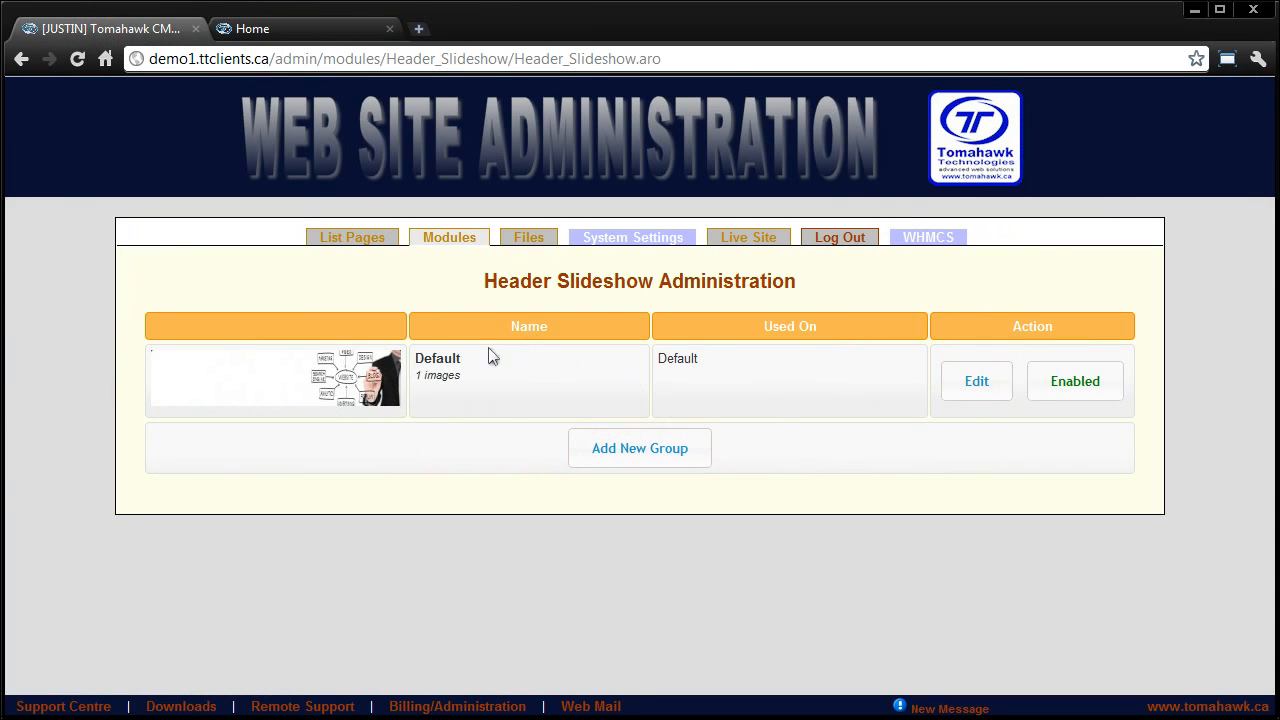
mouse_move(640, 448)
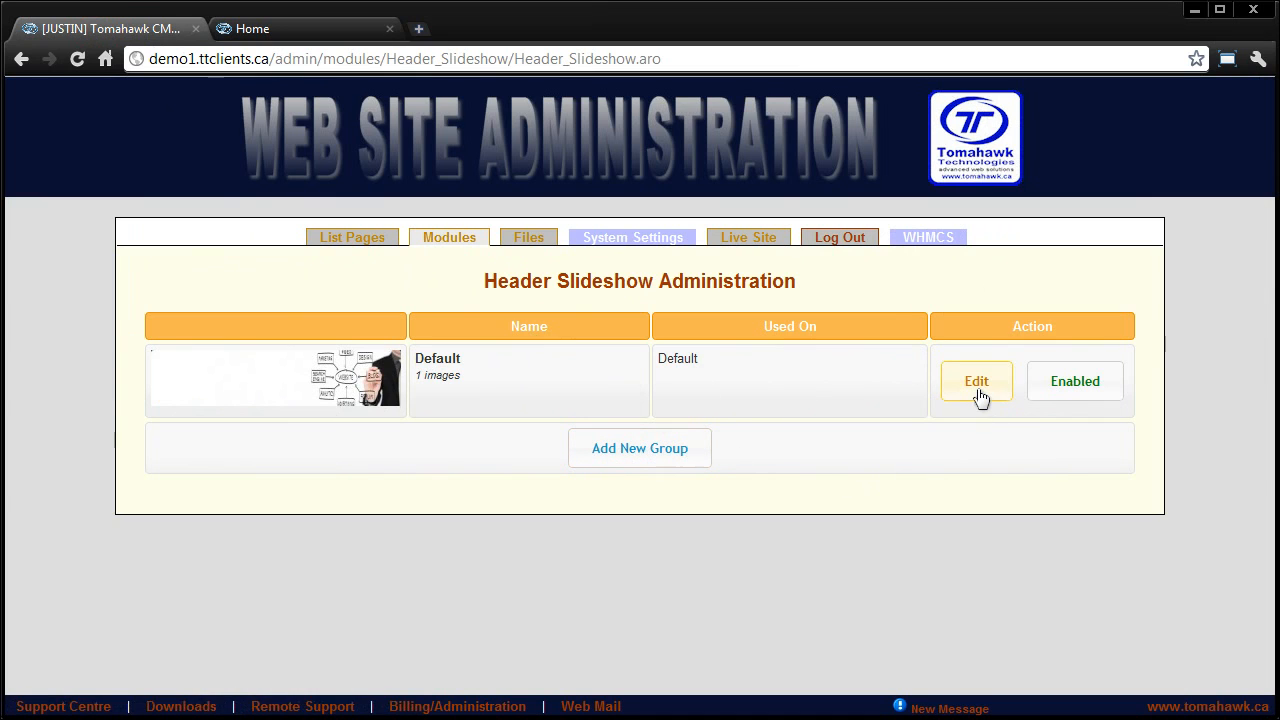
Edit the Default header group (delay 5, 996×250, Fade effect)
left_click(976, 380)
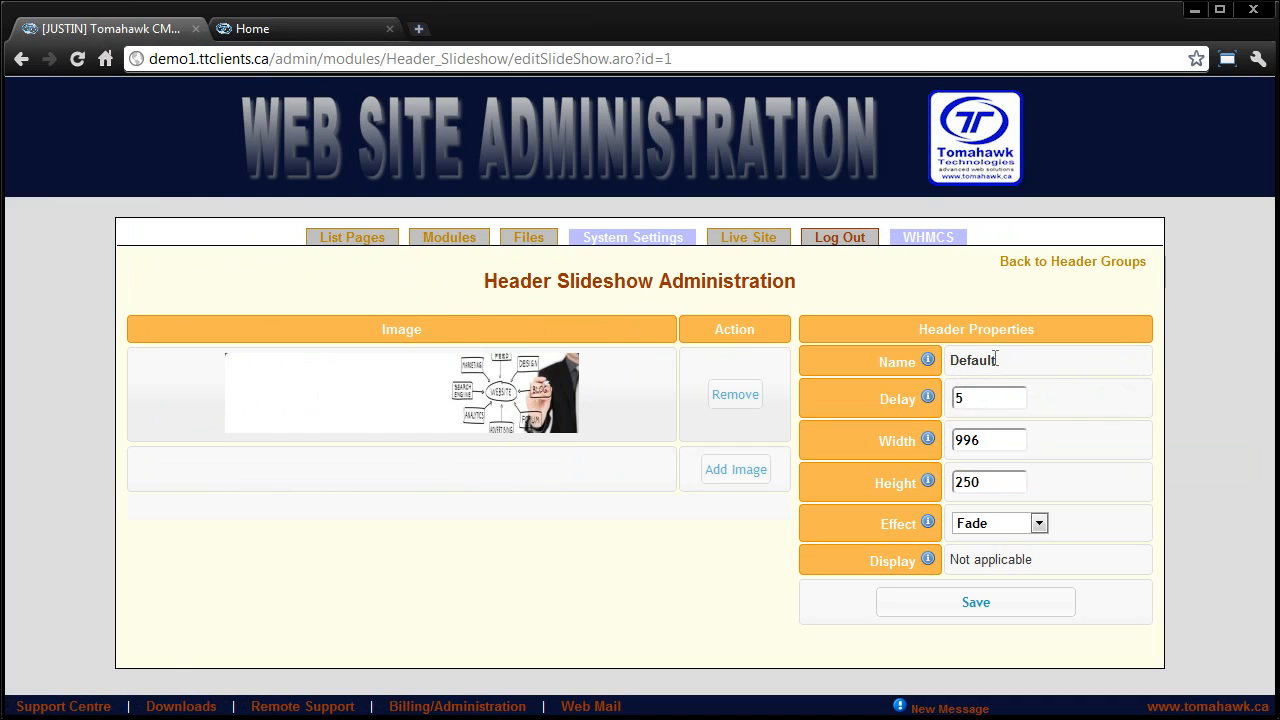
mouse_move(996, 388)
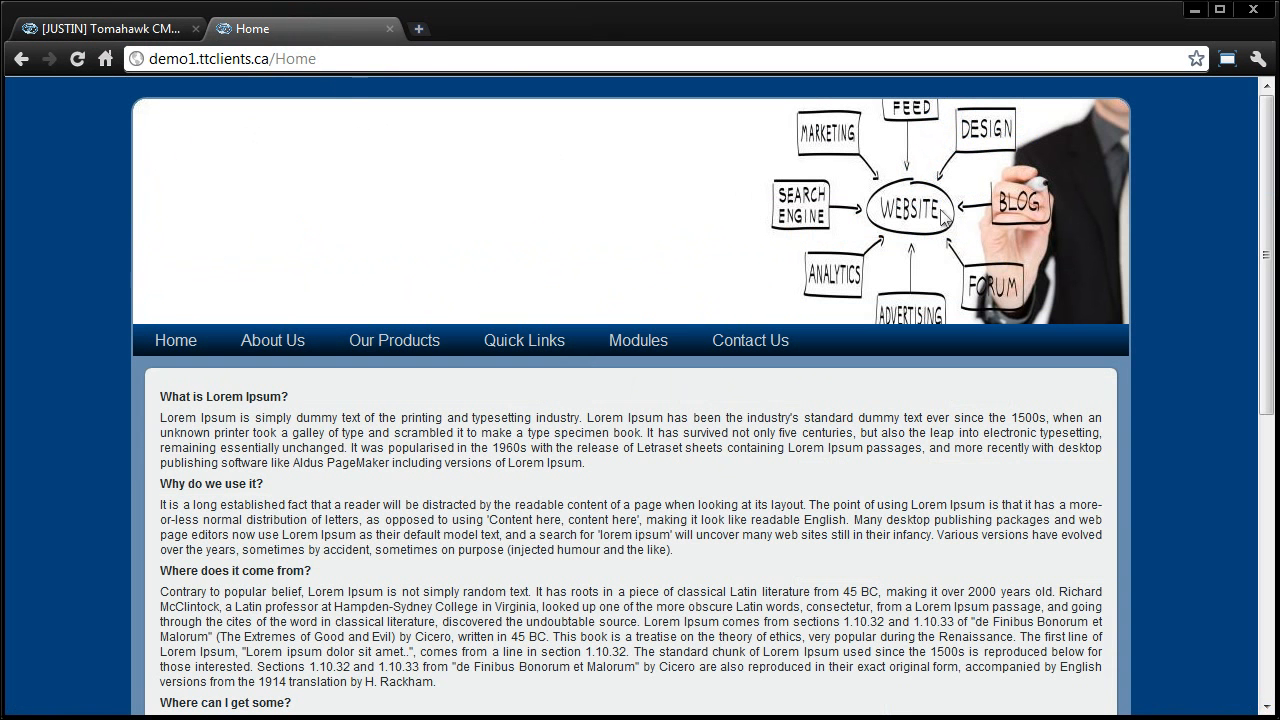
mouse_move(1144, 316)
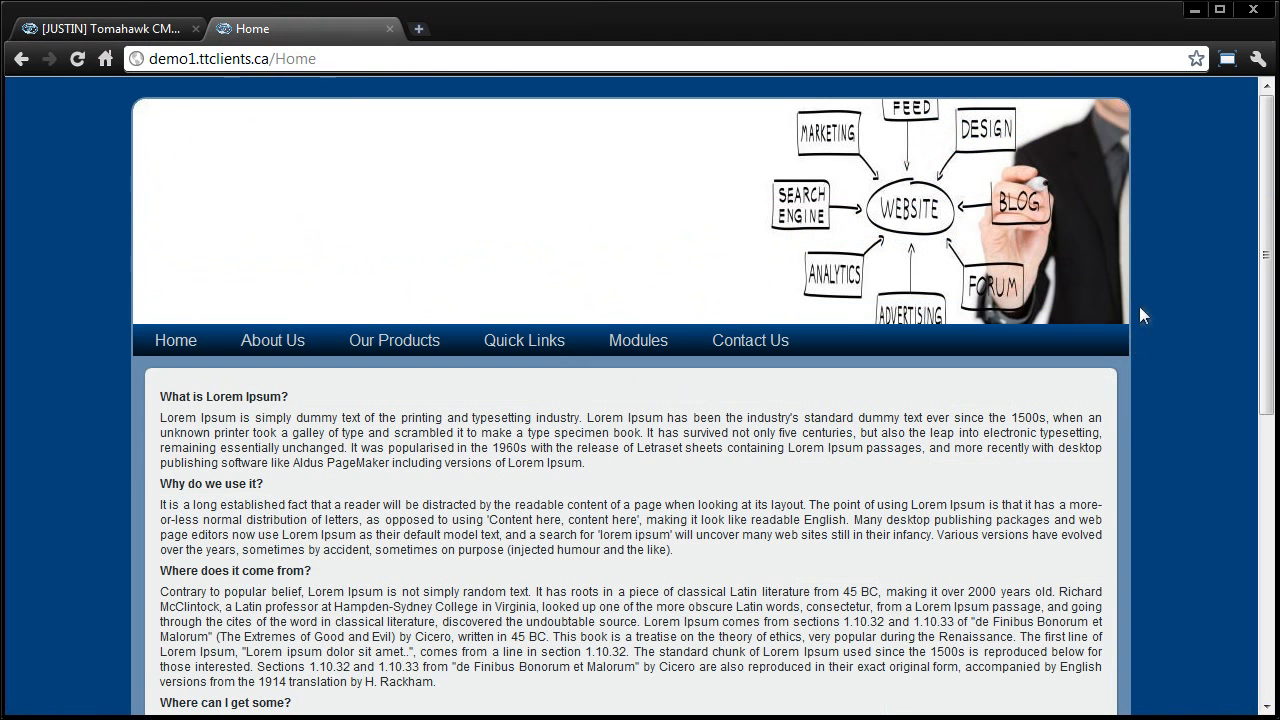
mouse_move(1130, 232)
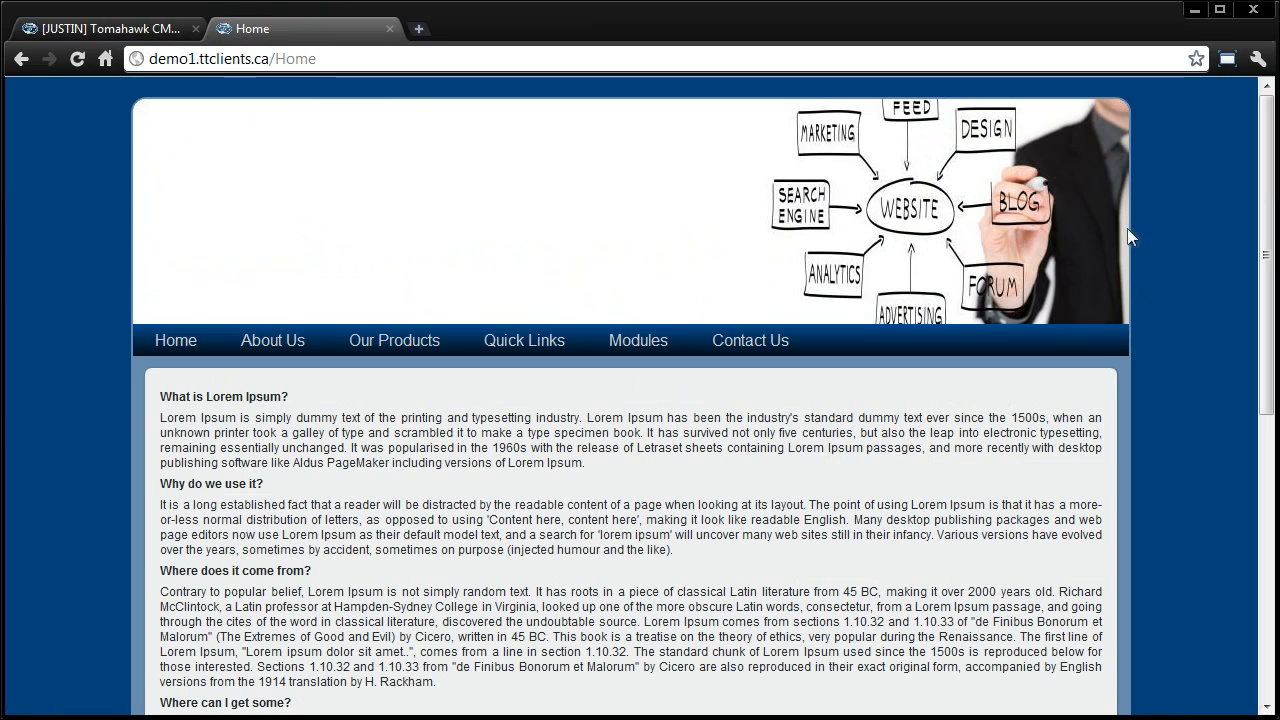
mouse_move(1168, 320)
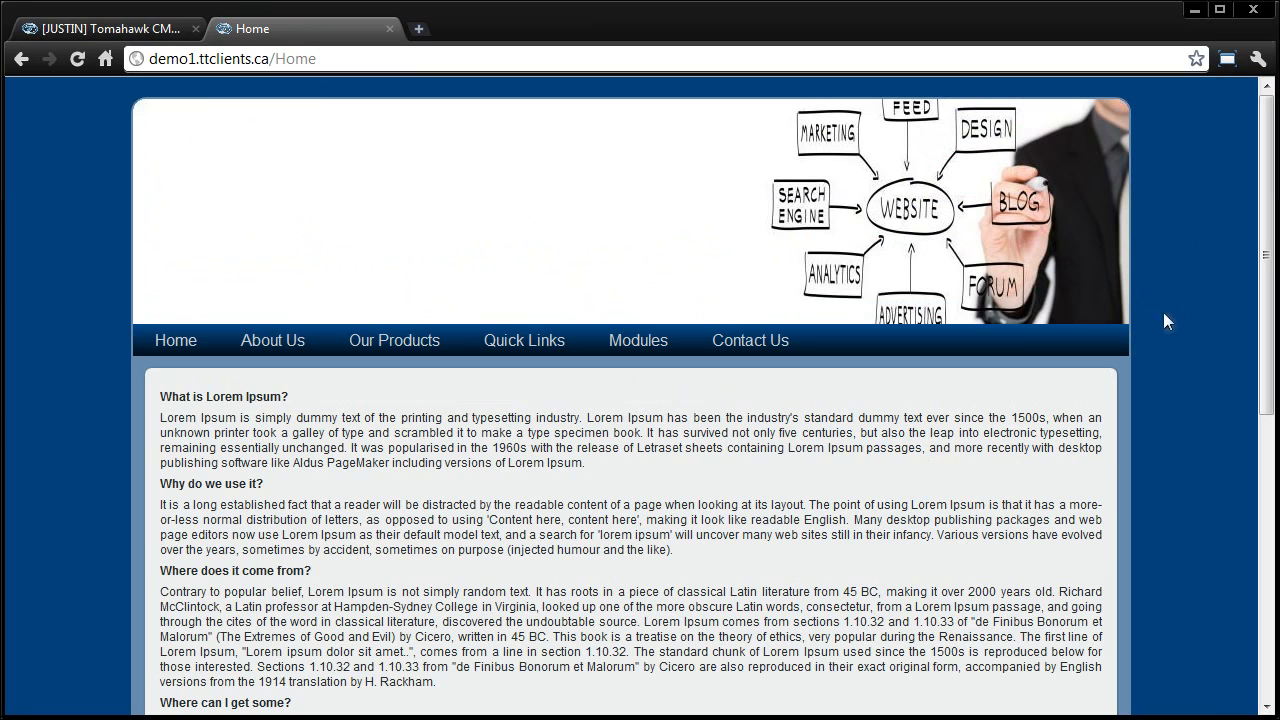
mouse_move(240, 104)
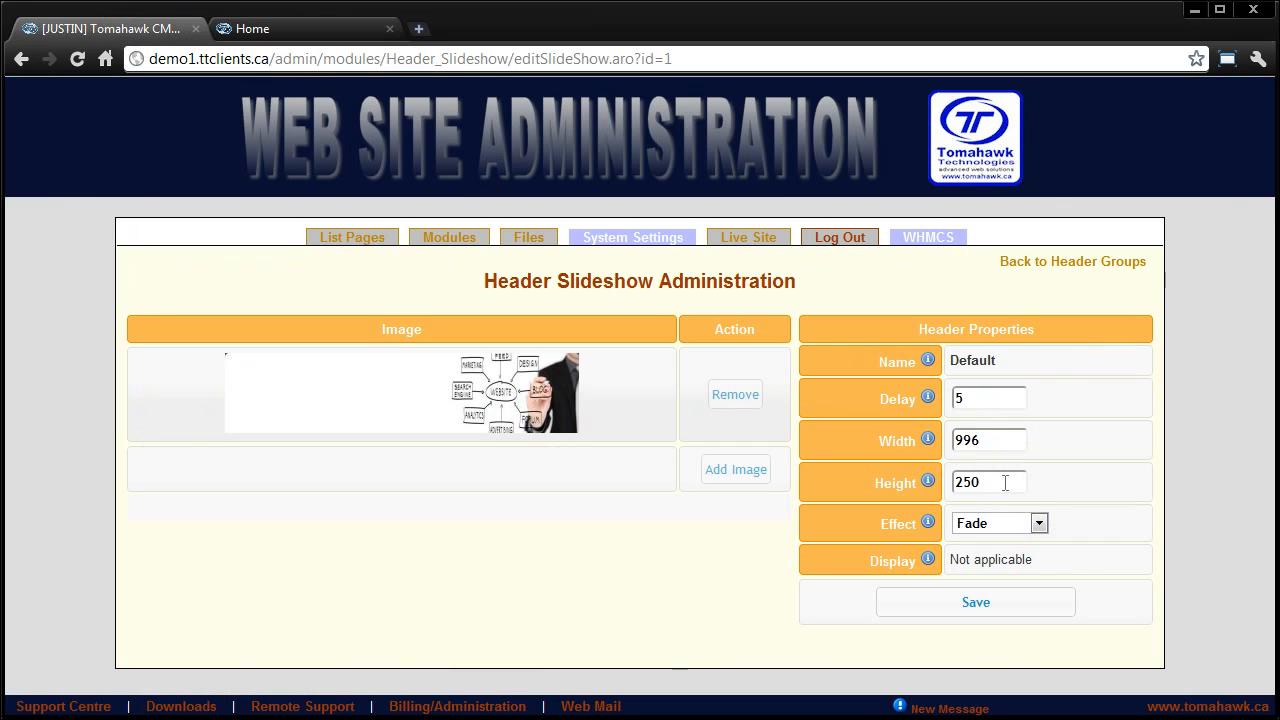
left_click(988, 440)
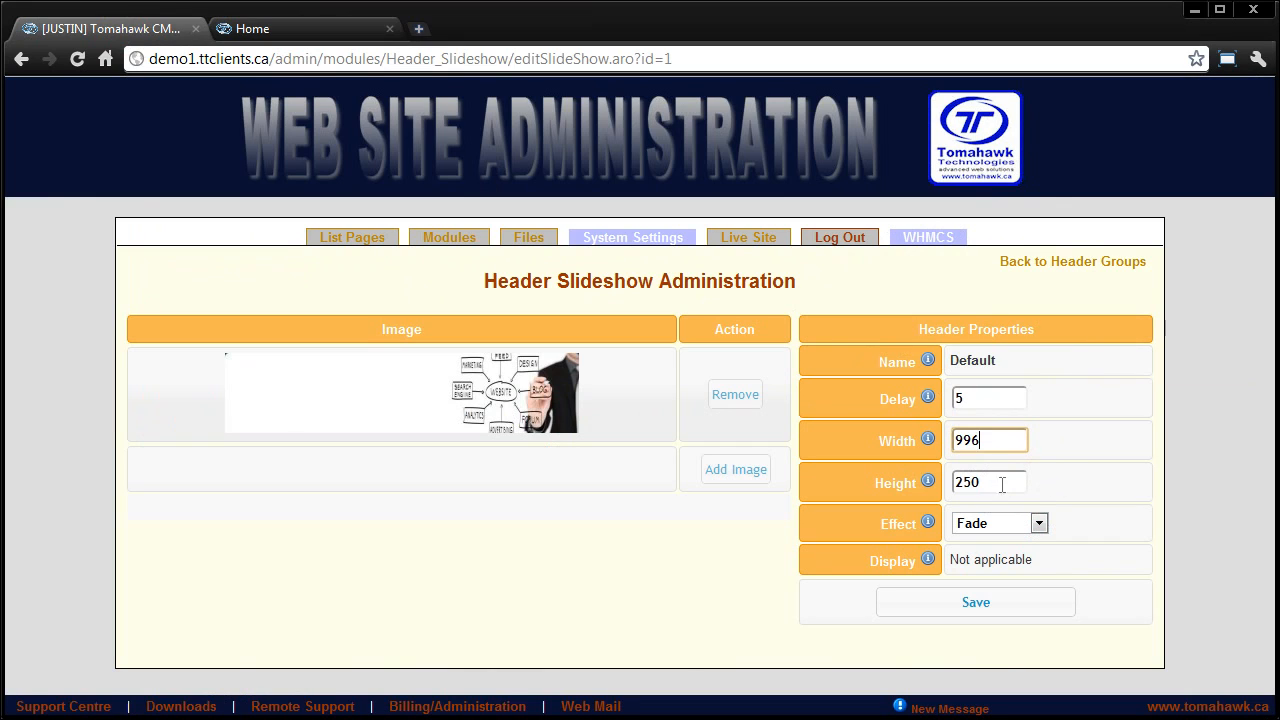
mouse_move(756, 598)
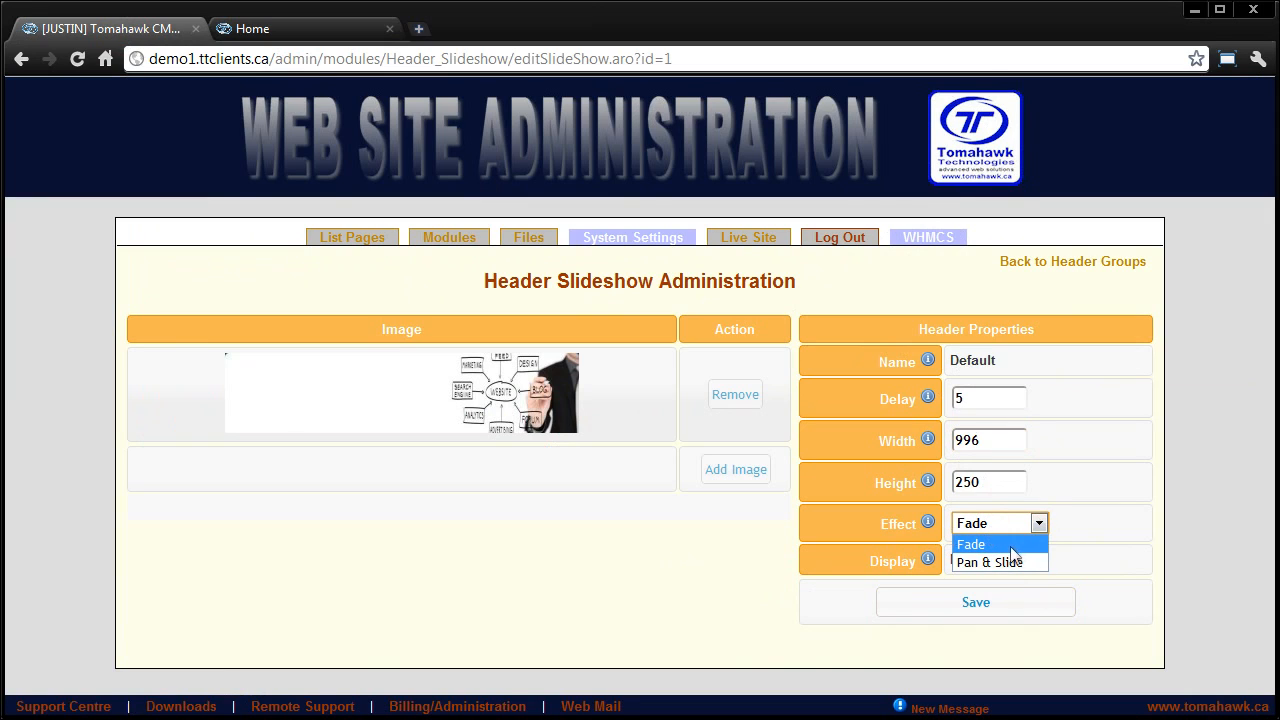
mouse_move(978, 560)
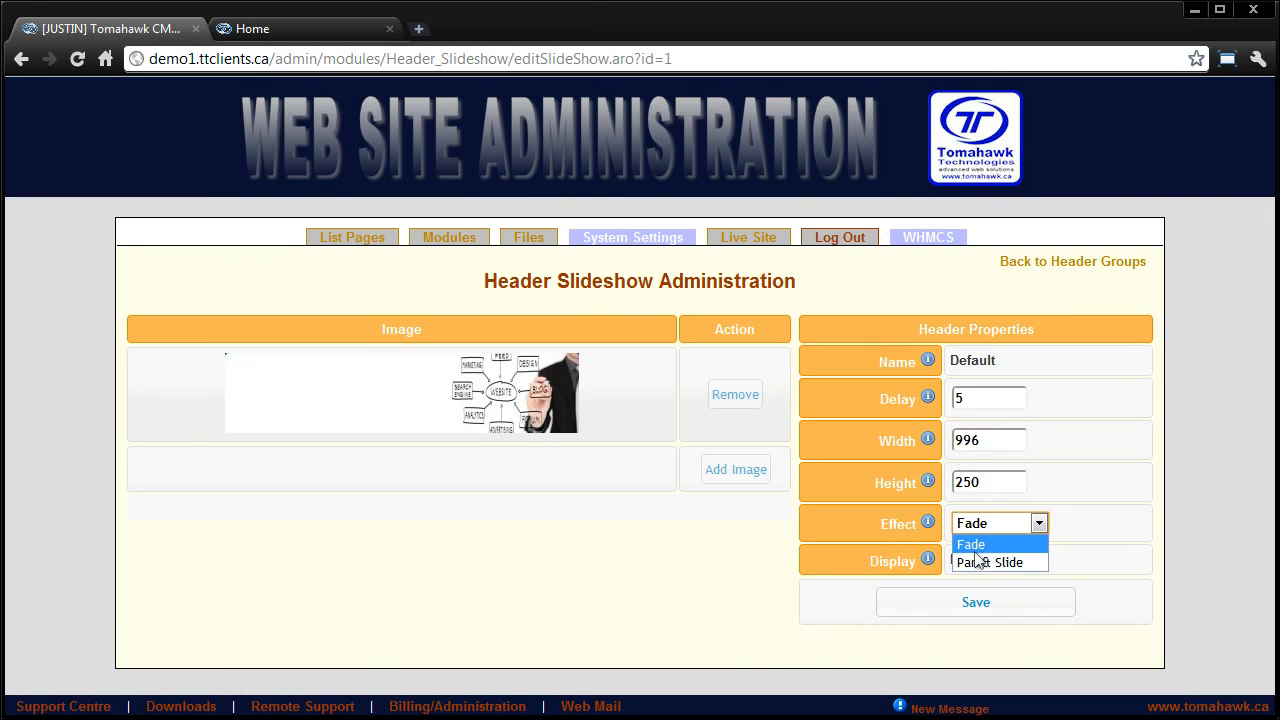
left_click(970, 544)
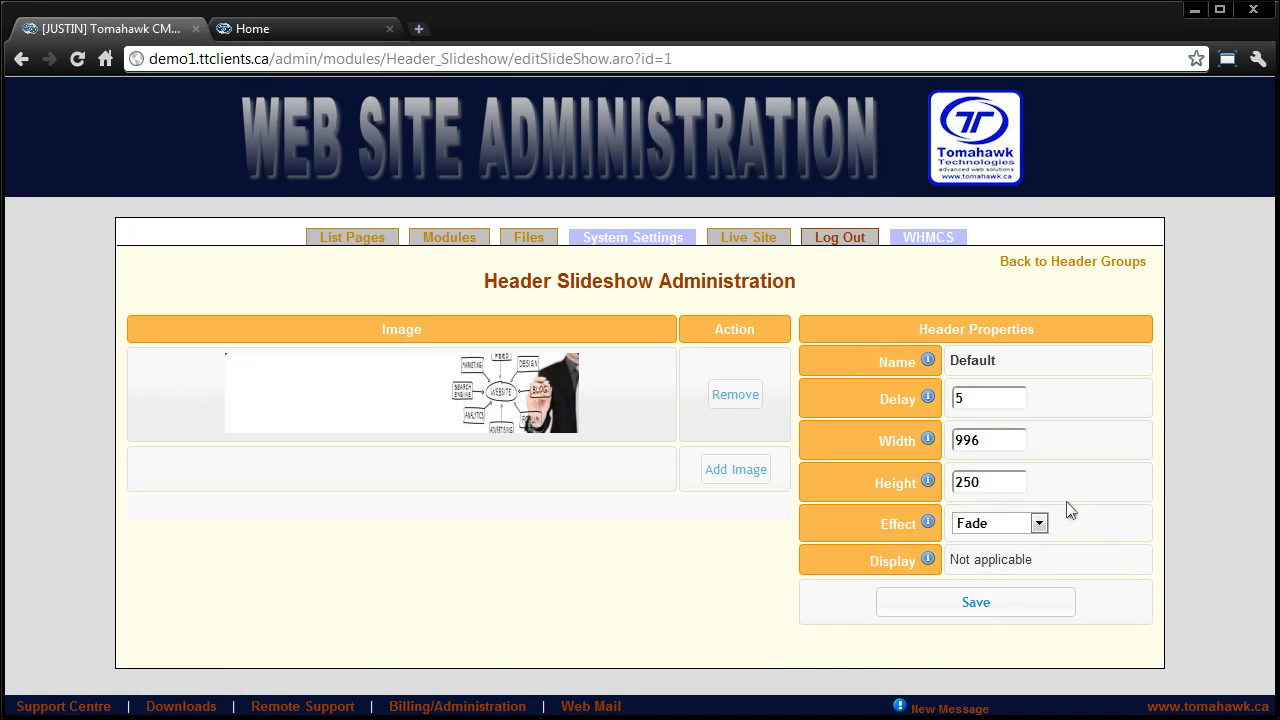
left_click(988, 398)
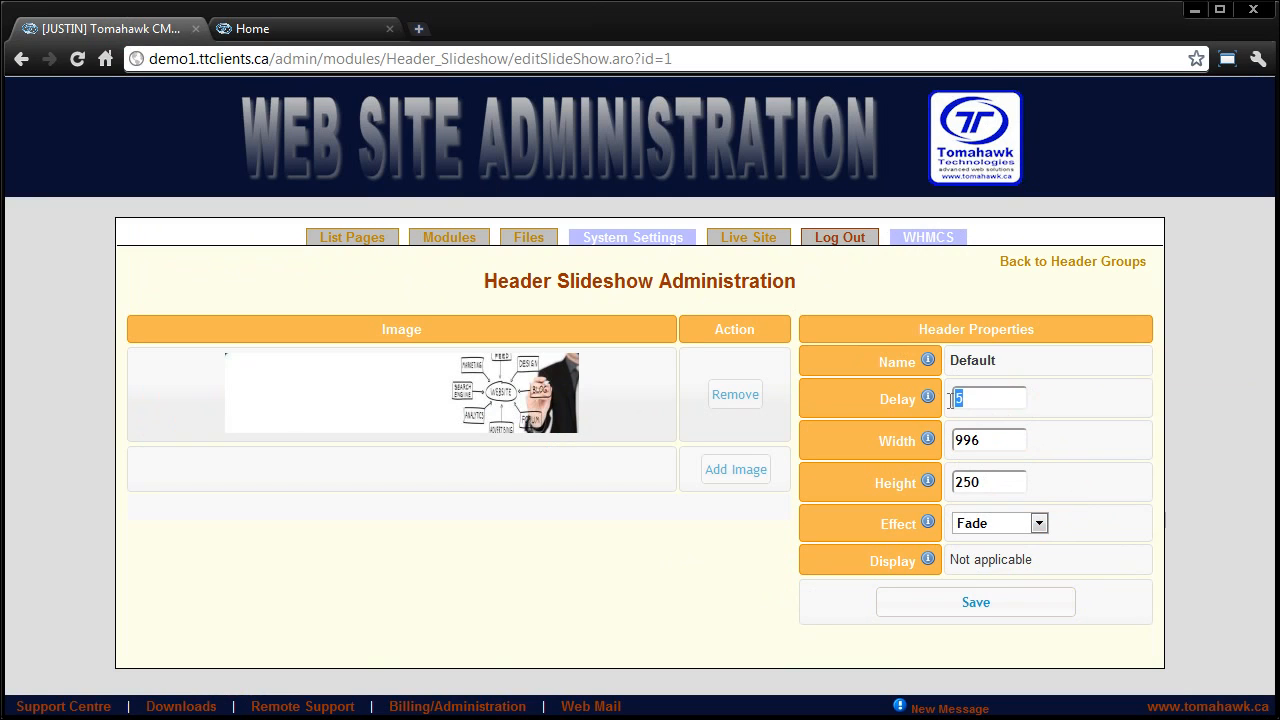
left_click(988, 398)
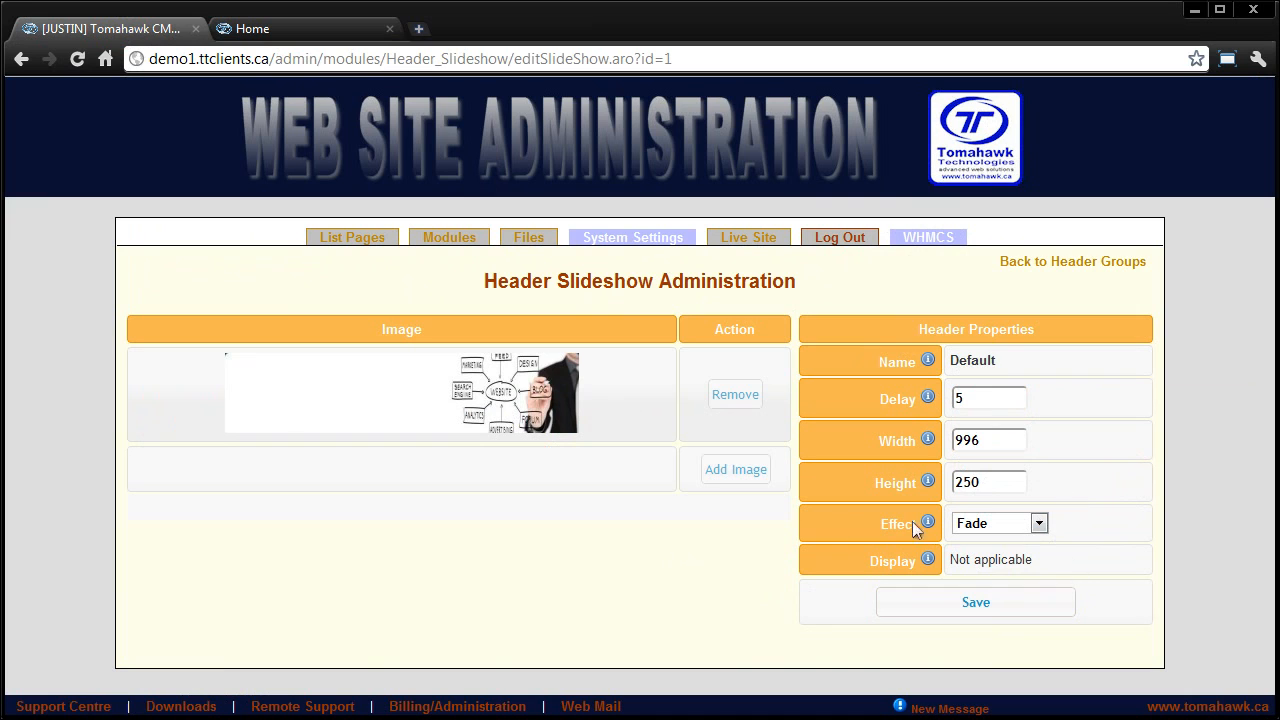
mouse_move(560, 384)
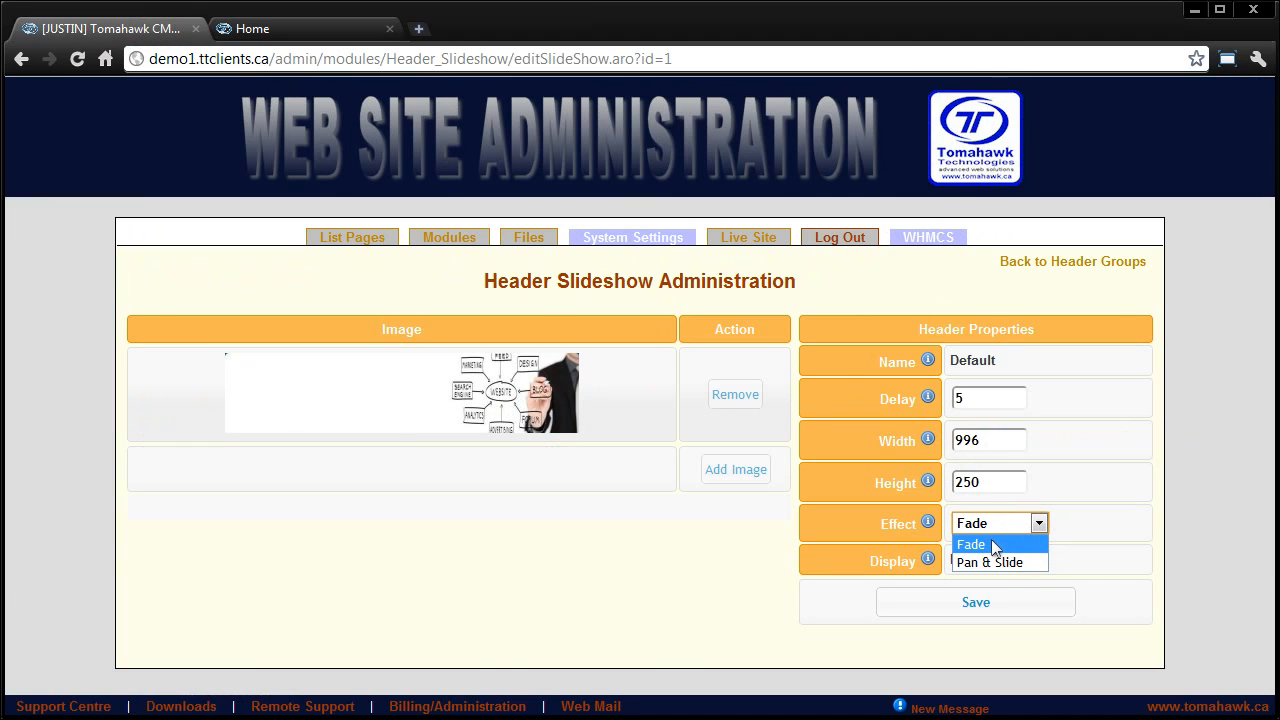
left_click(970, 544)
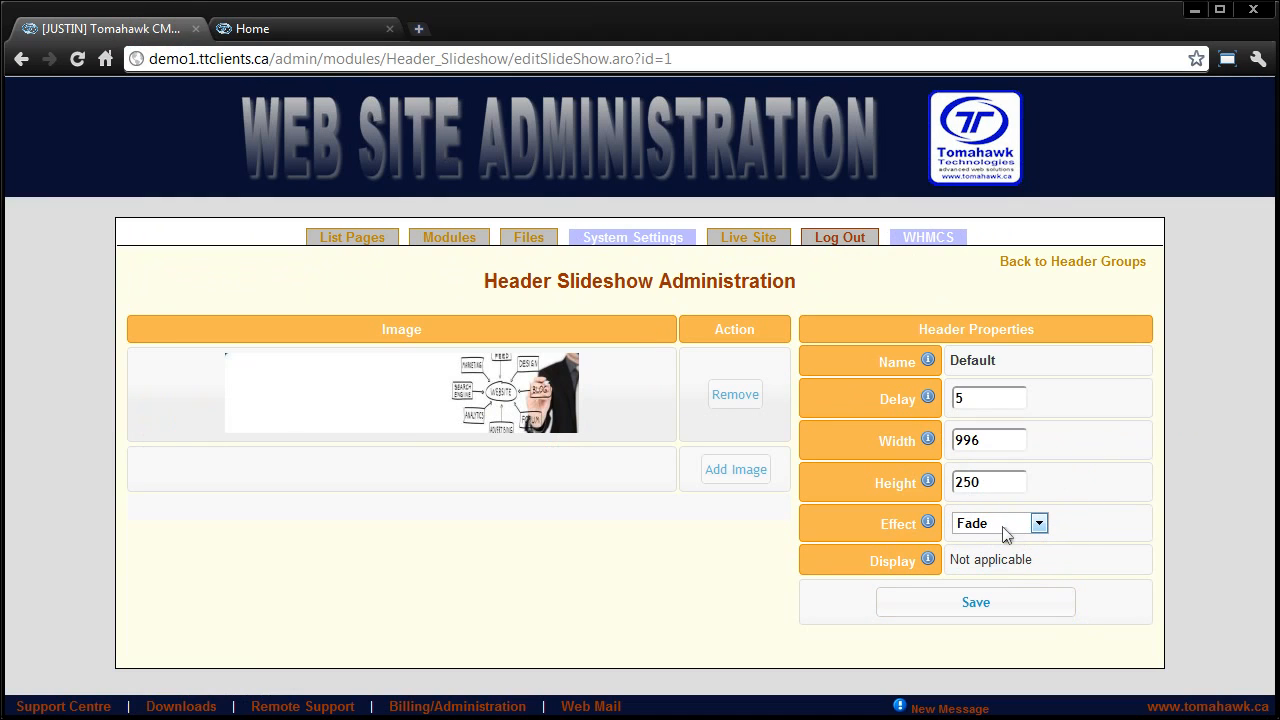
mouse_move(1116, 640)
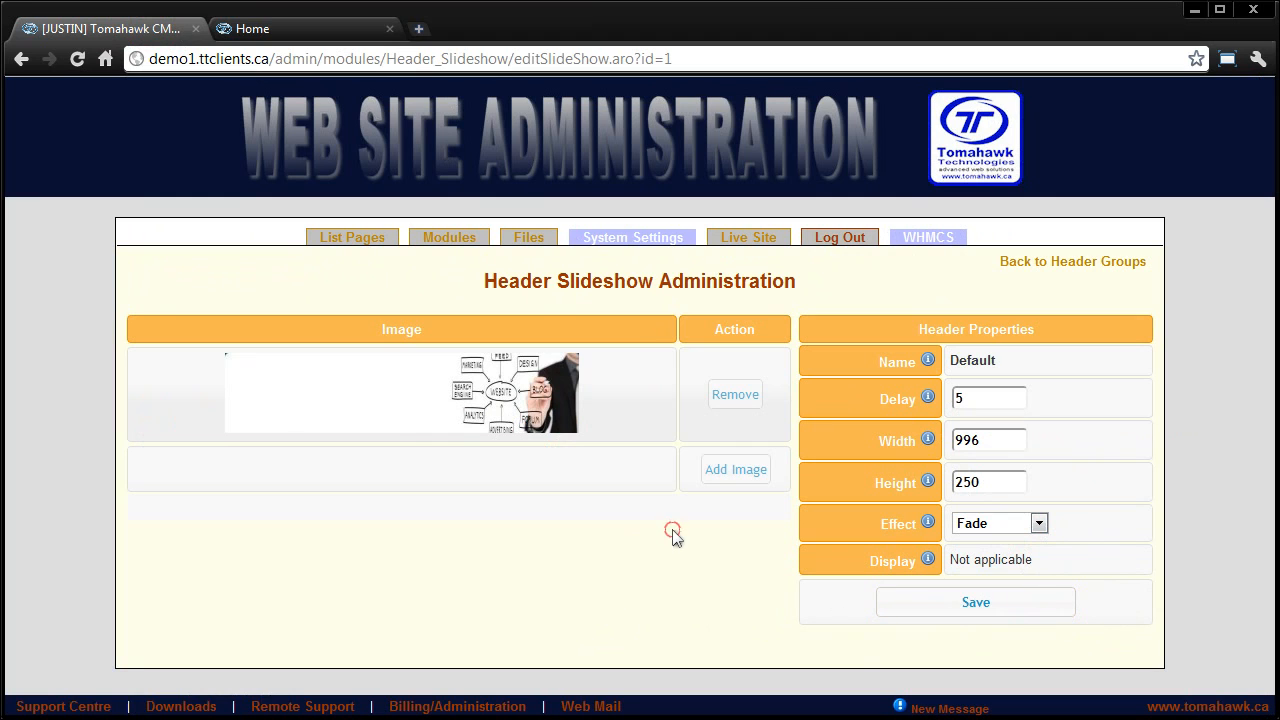
mouse_move(736, 468)
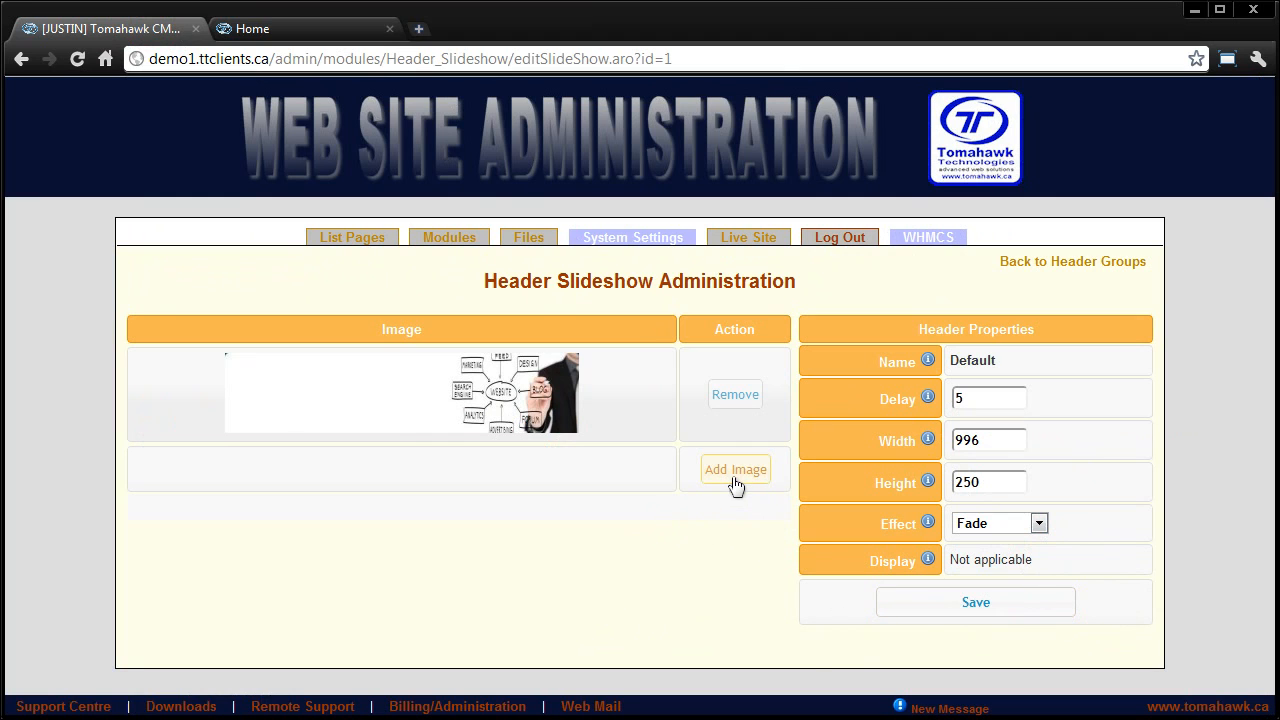
Add header-image4.jpg, the forest picture, as the Default group's second image
left_click(736, 468)
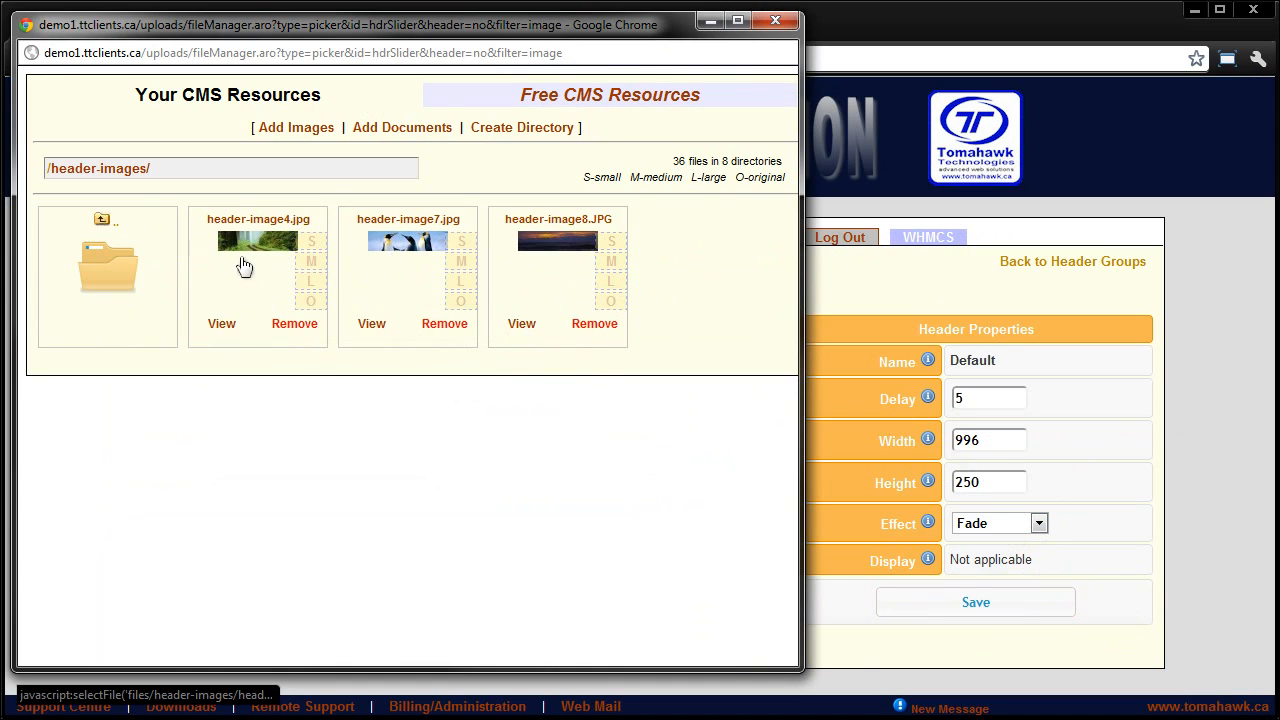
mouse_move(258, 244)
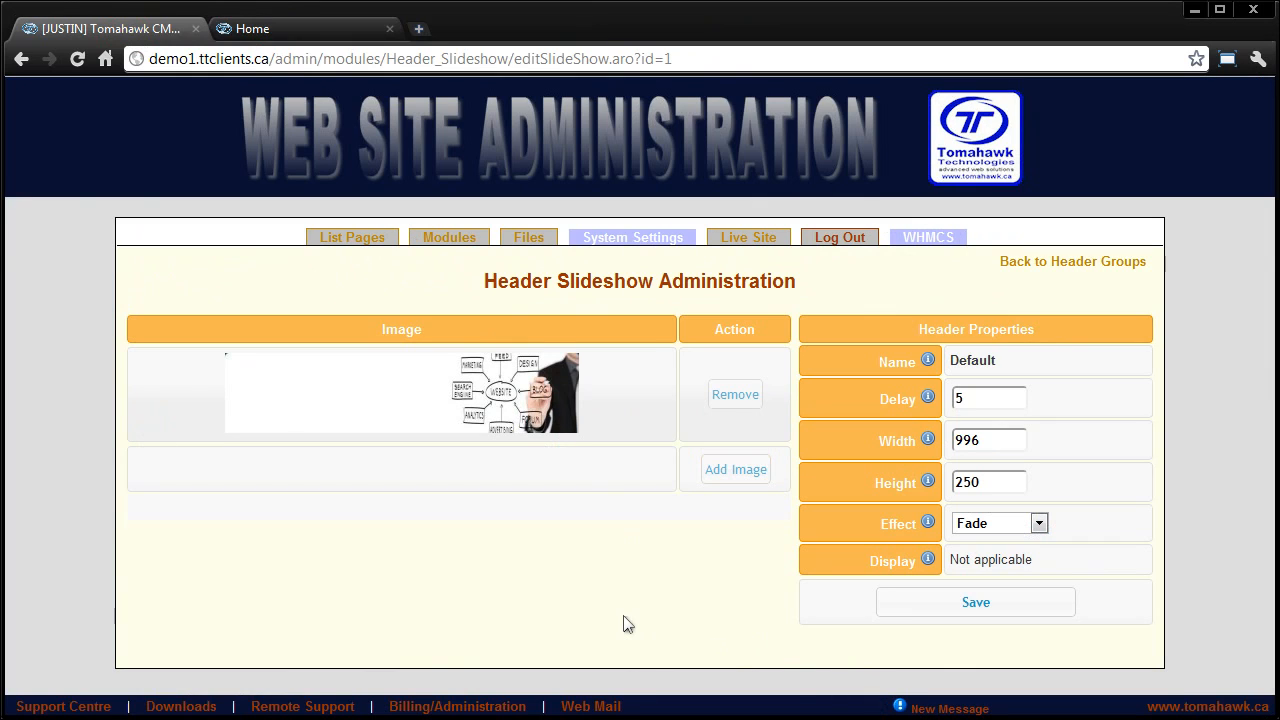
left_click(988, 440)
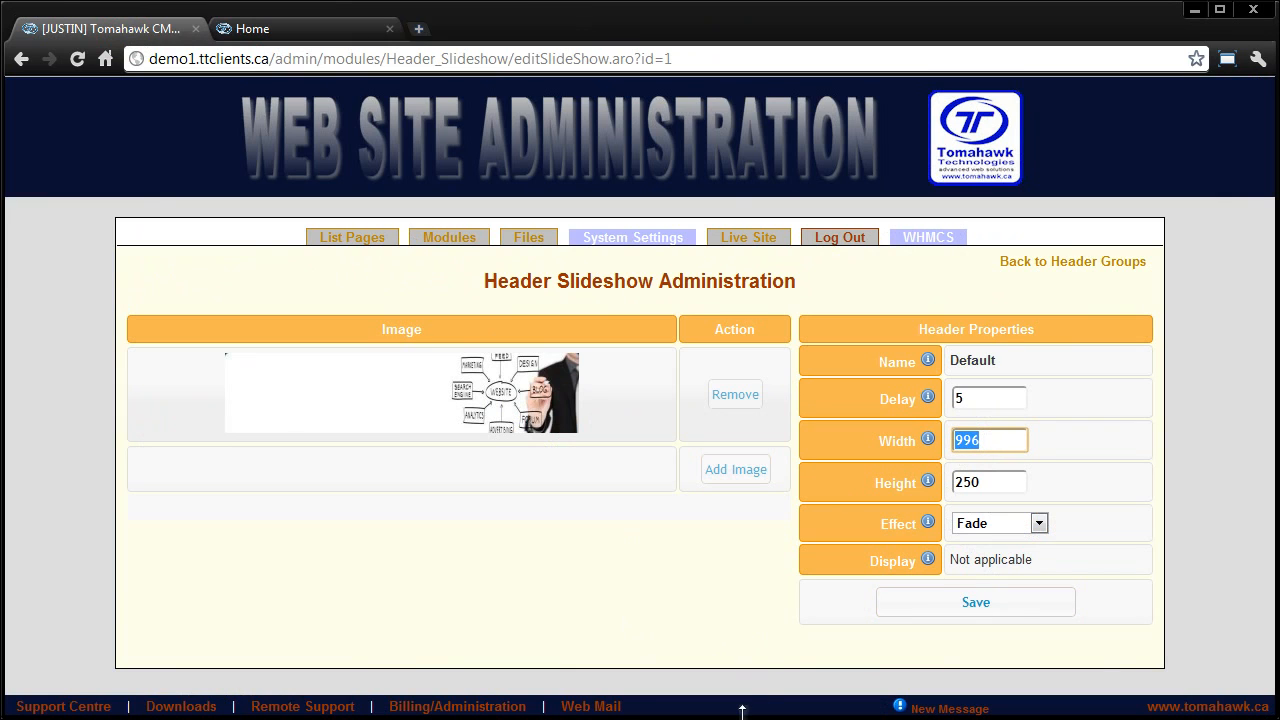
left_click(736, 468)
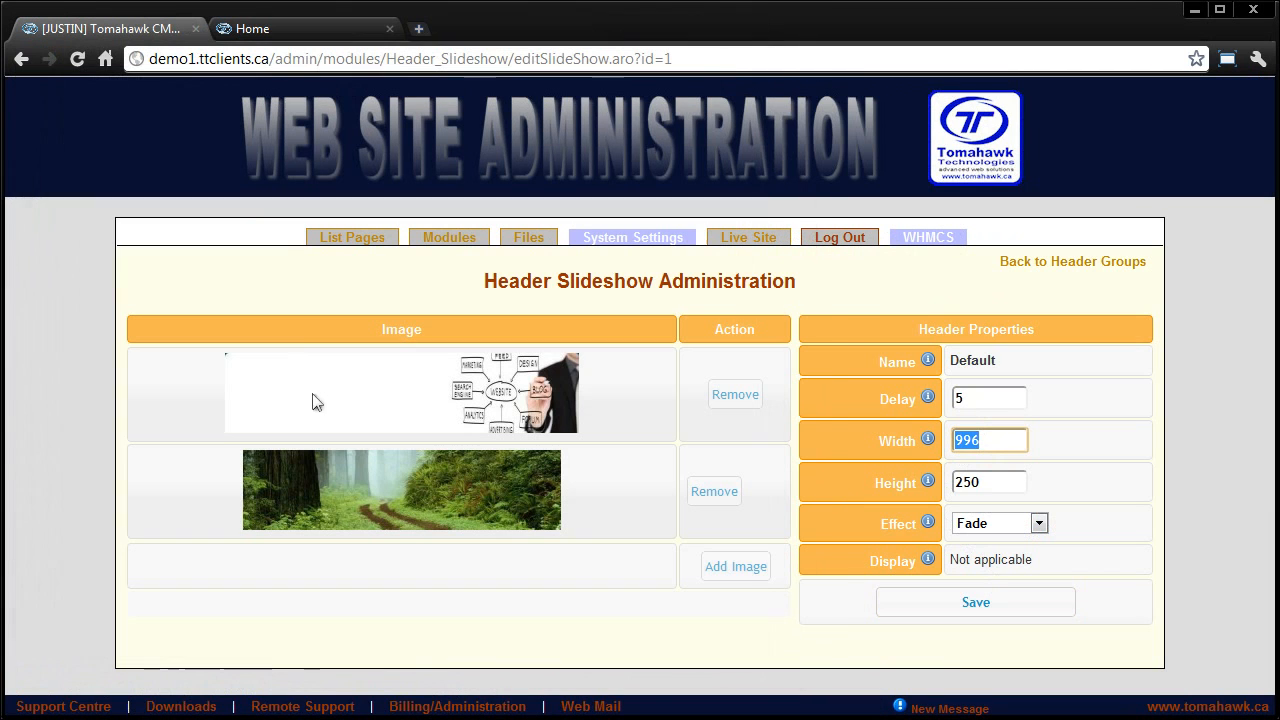
left_click(976, 600)
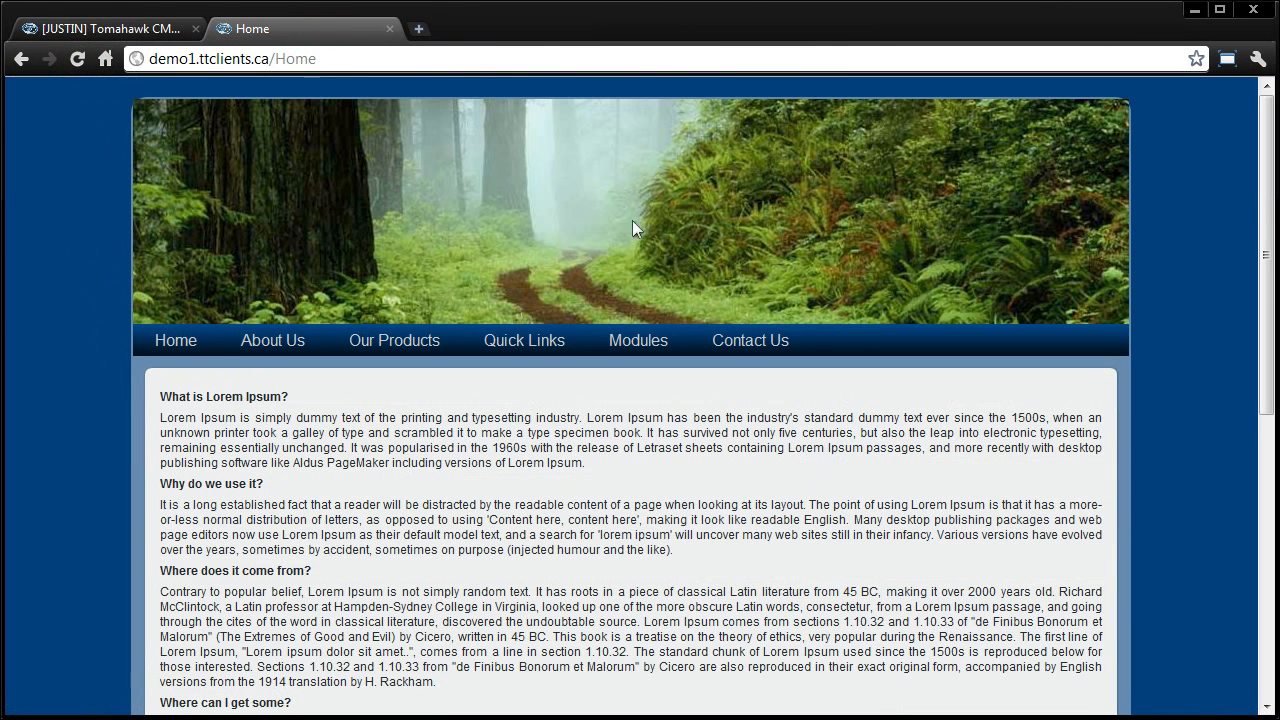
mouse_move(664, 548)
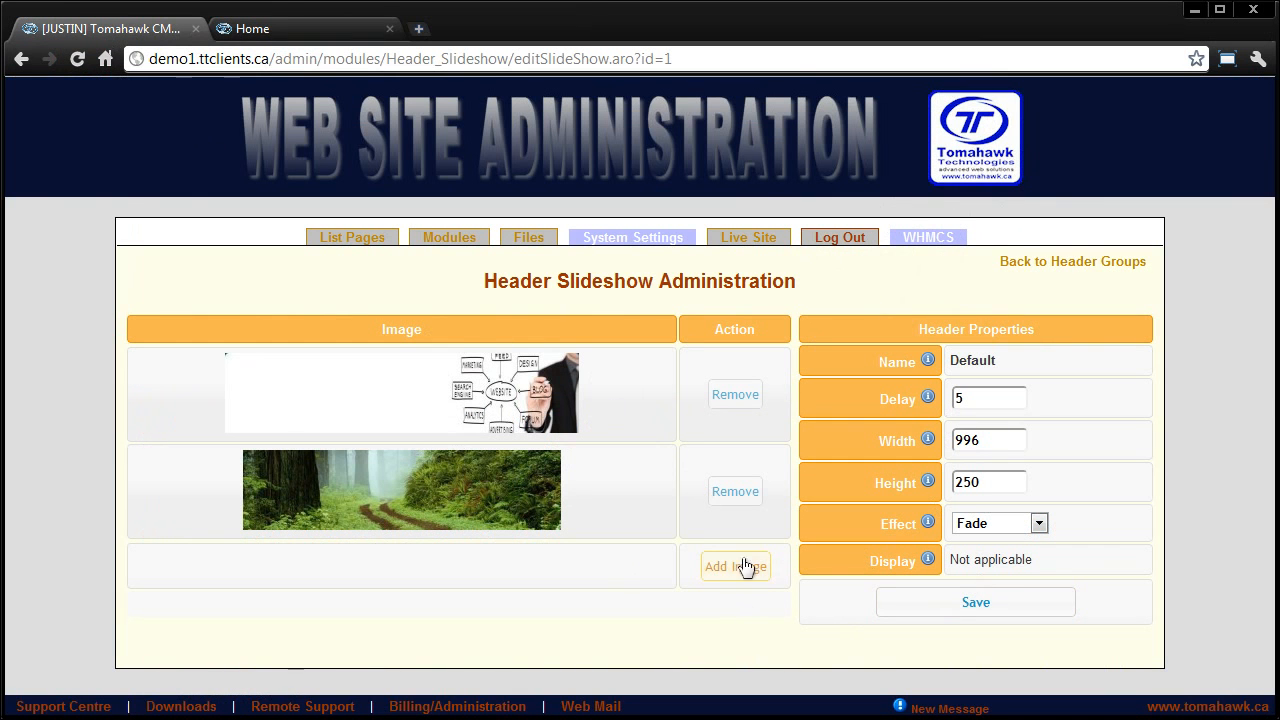
mouse_move(1070, 344)
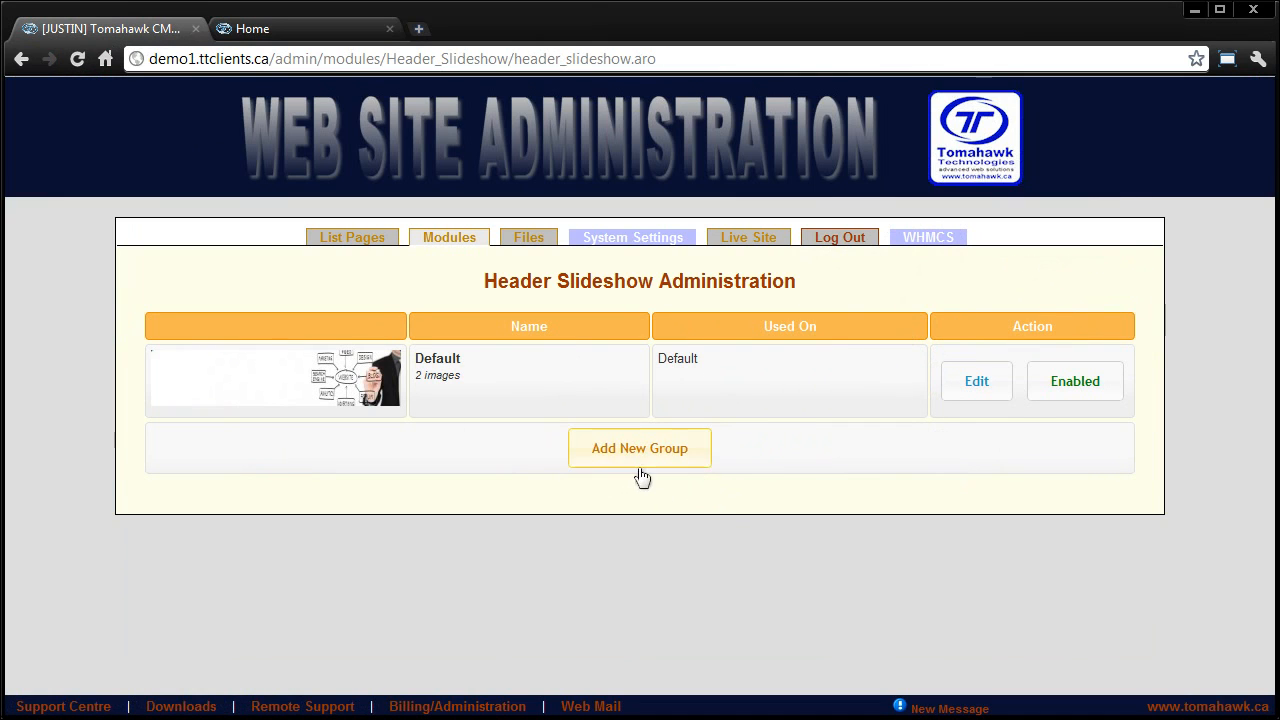
Return to the header group list, where Default now holds 2 images
double_click(676, 358)
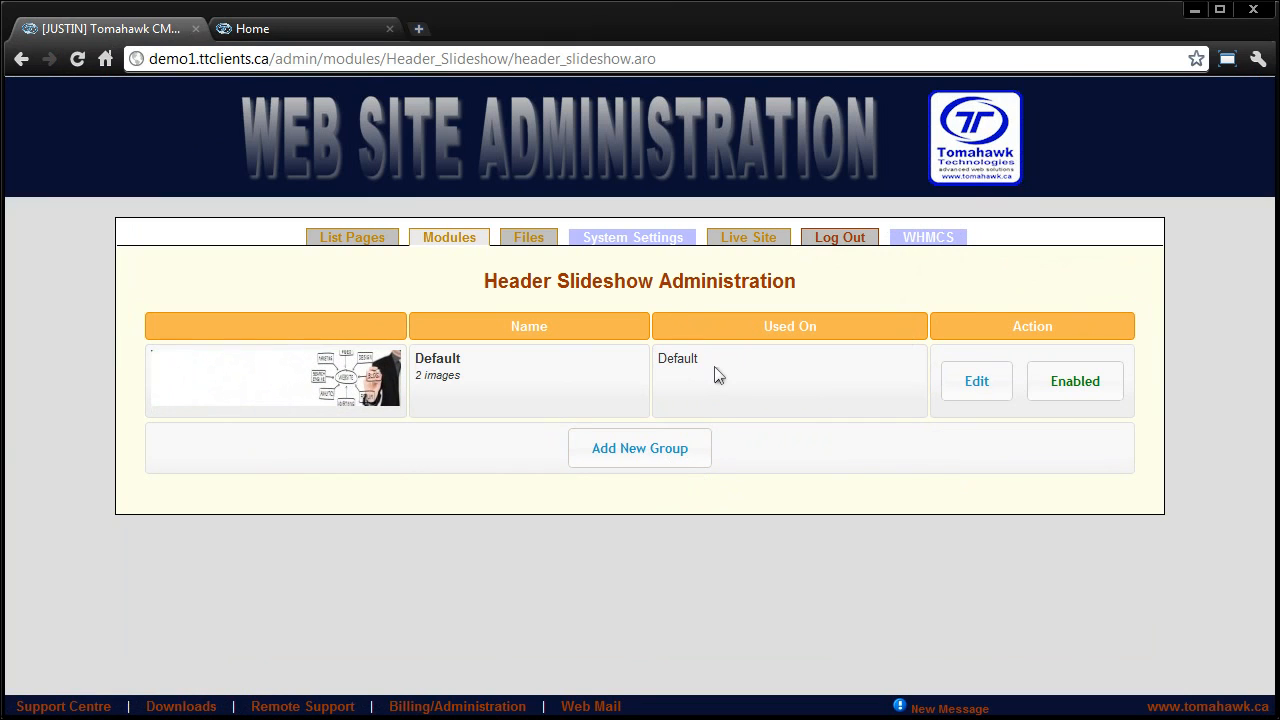
Create group HEADER-2 with the penguin and sunset images and delay 3
left_click(976, 380)
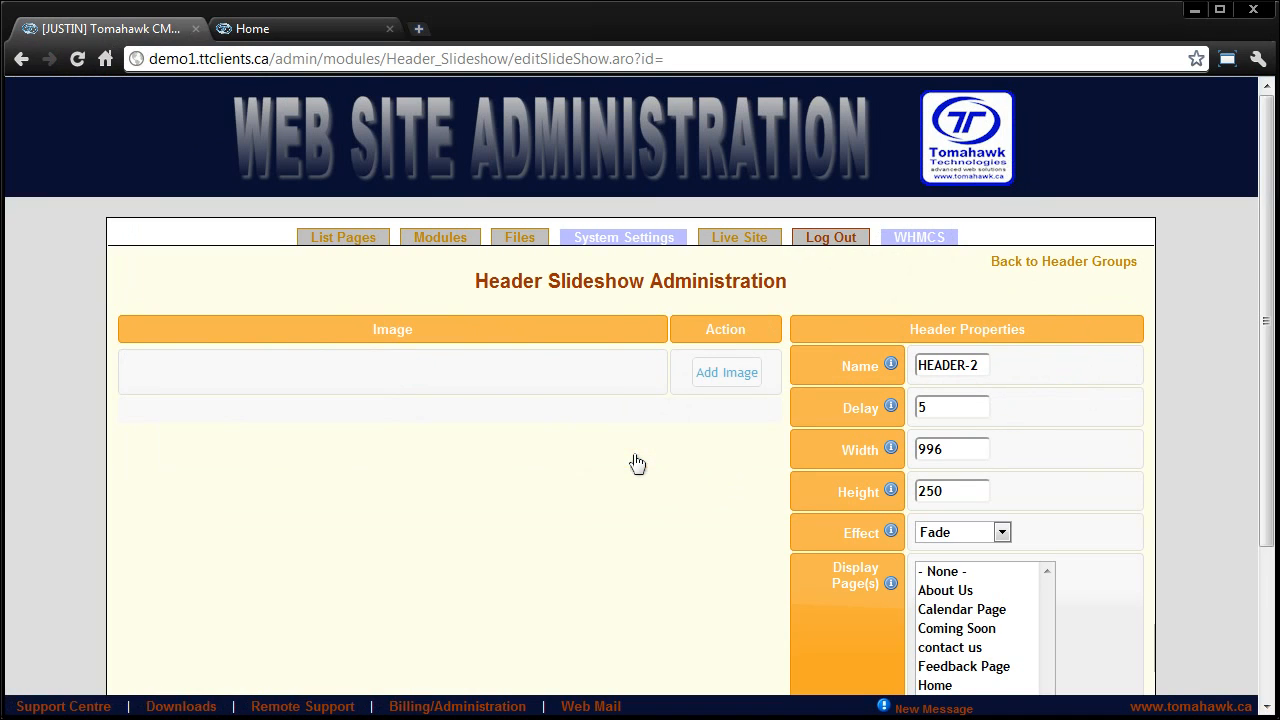
left_click(952, 364)
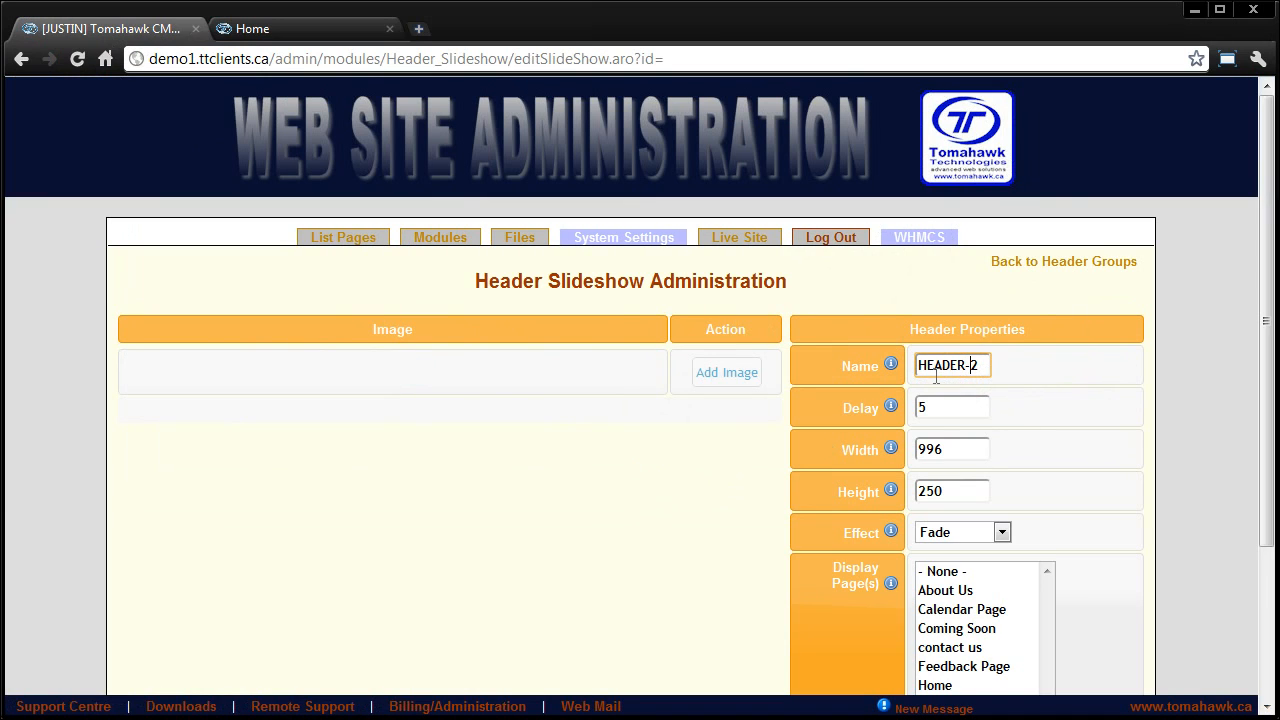
left_click(952, 408)
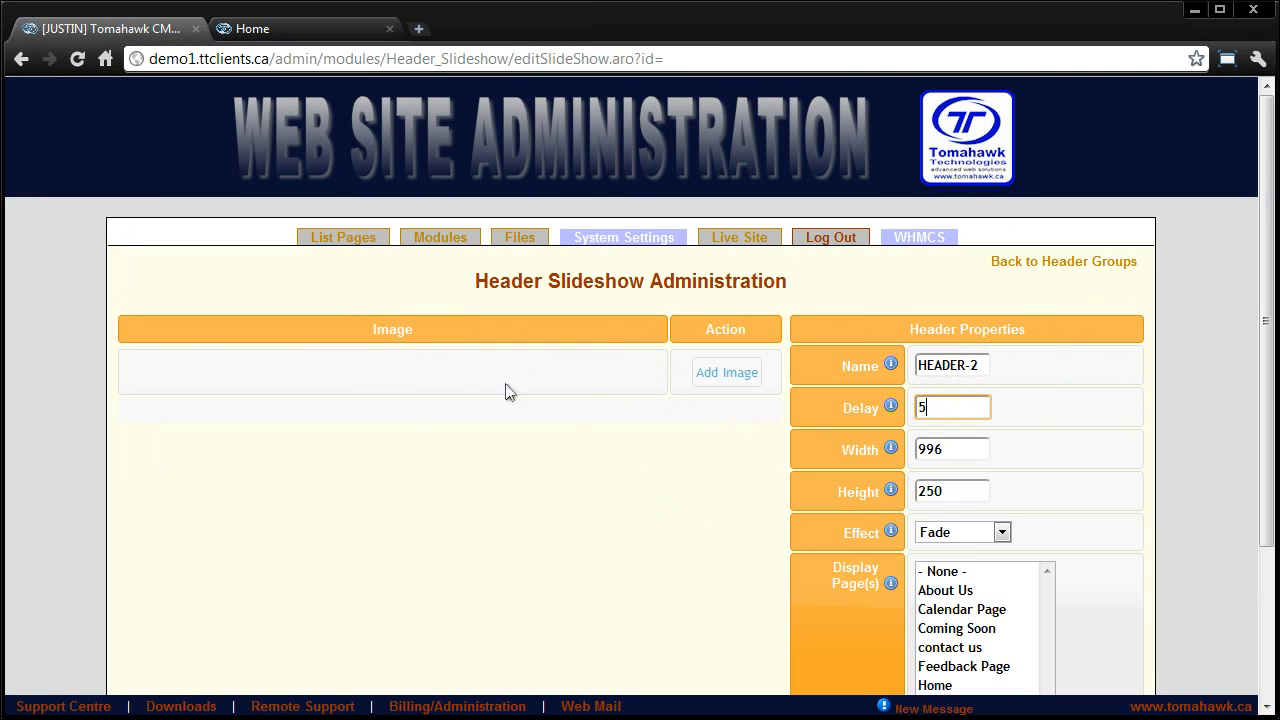
left_click(728, 372)
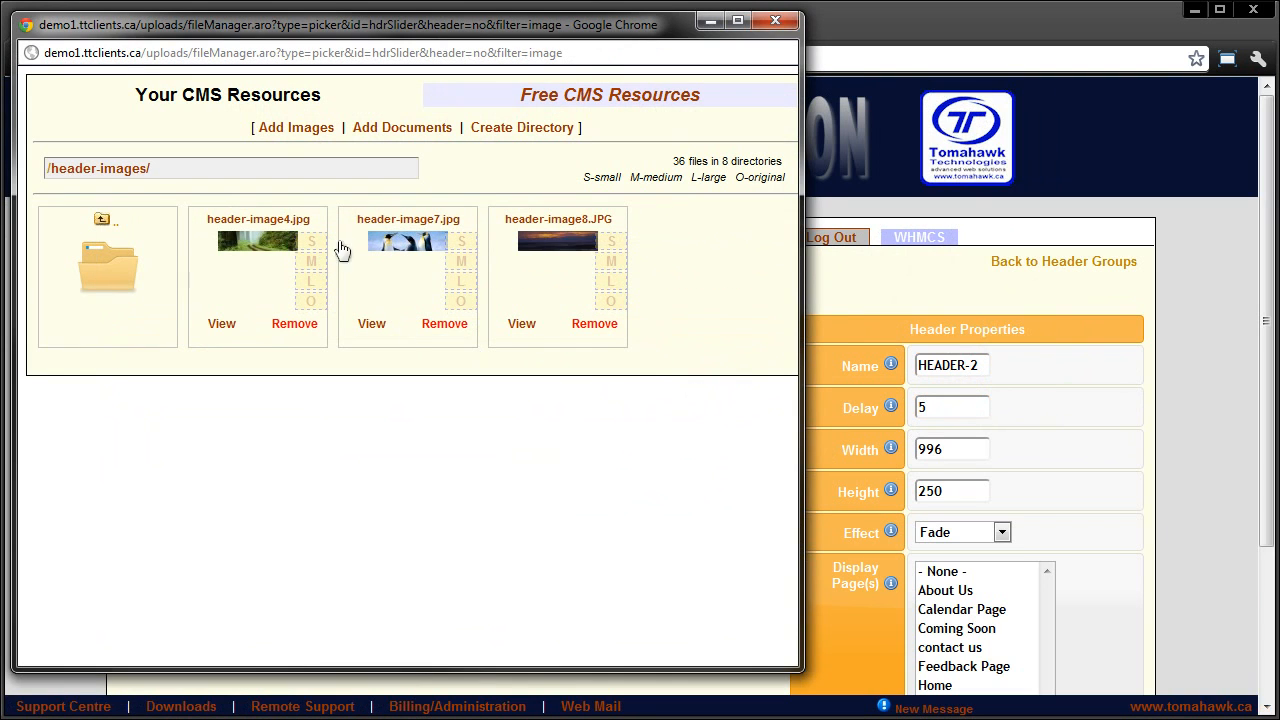
mouse_move(700, 392)
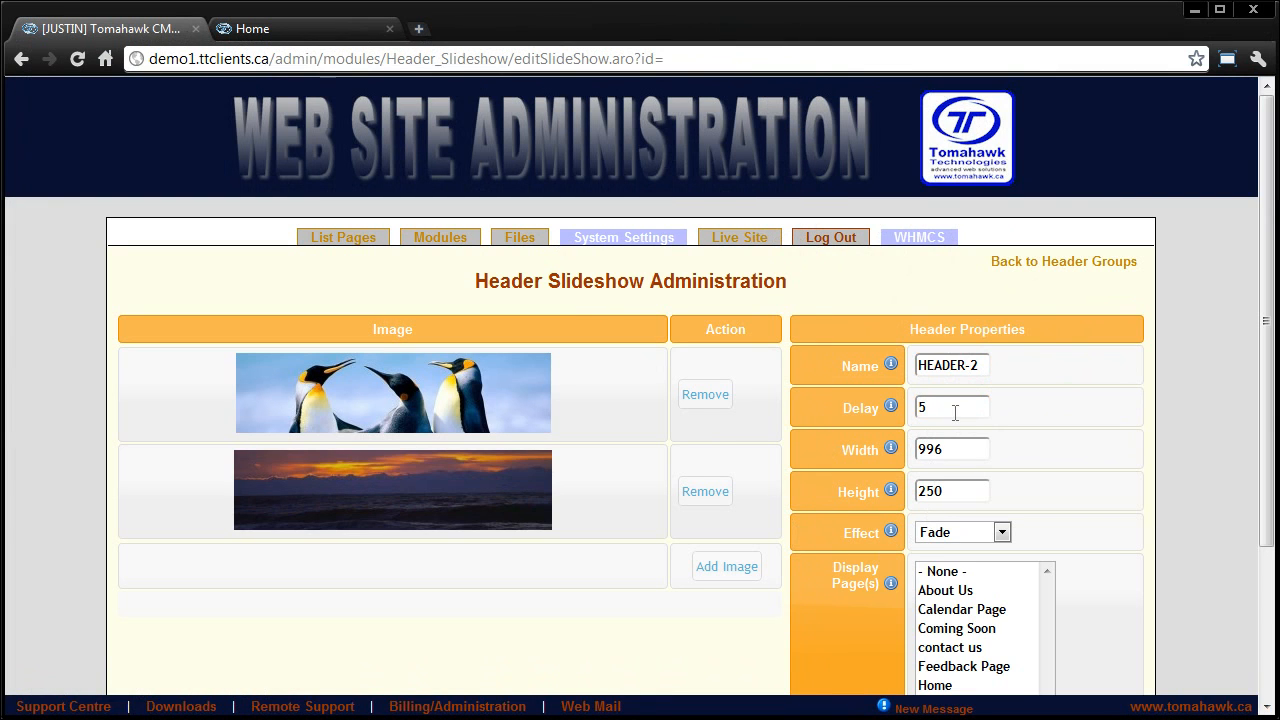
type("3")
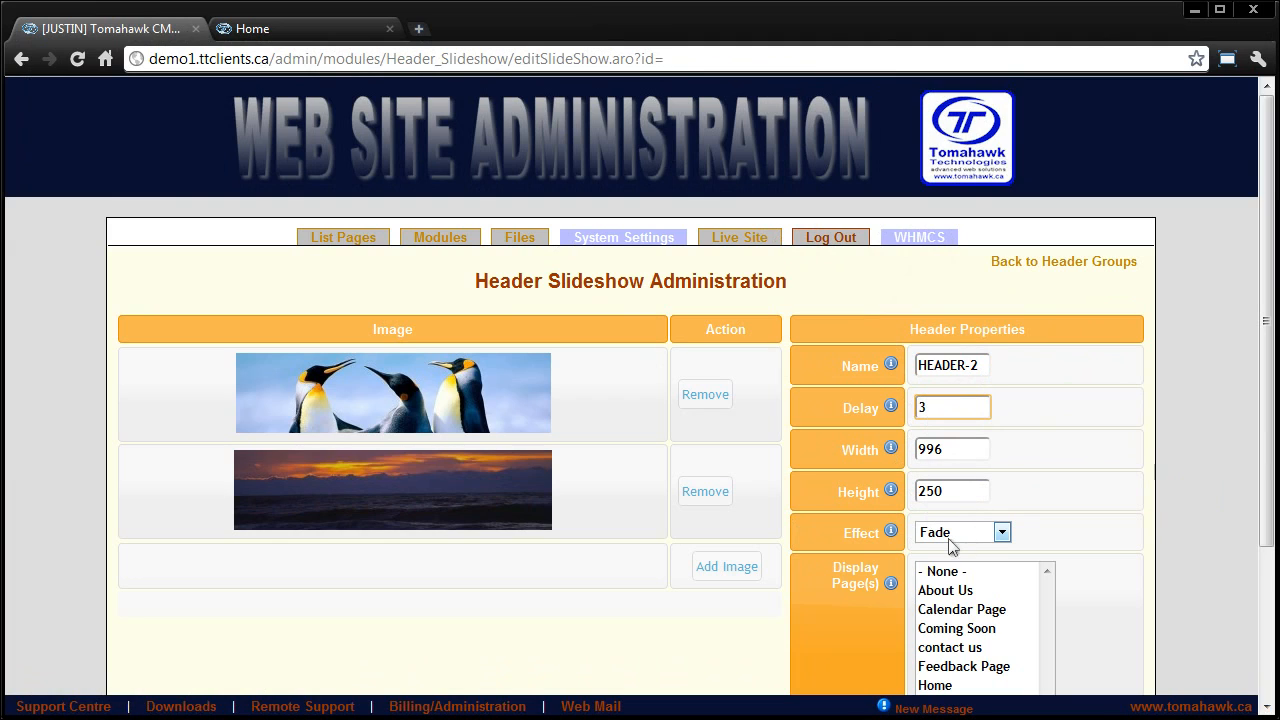
Set HEADER-2's Display Pages to Our Products and contact us, and save
scroll("down", 3)
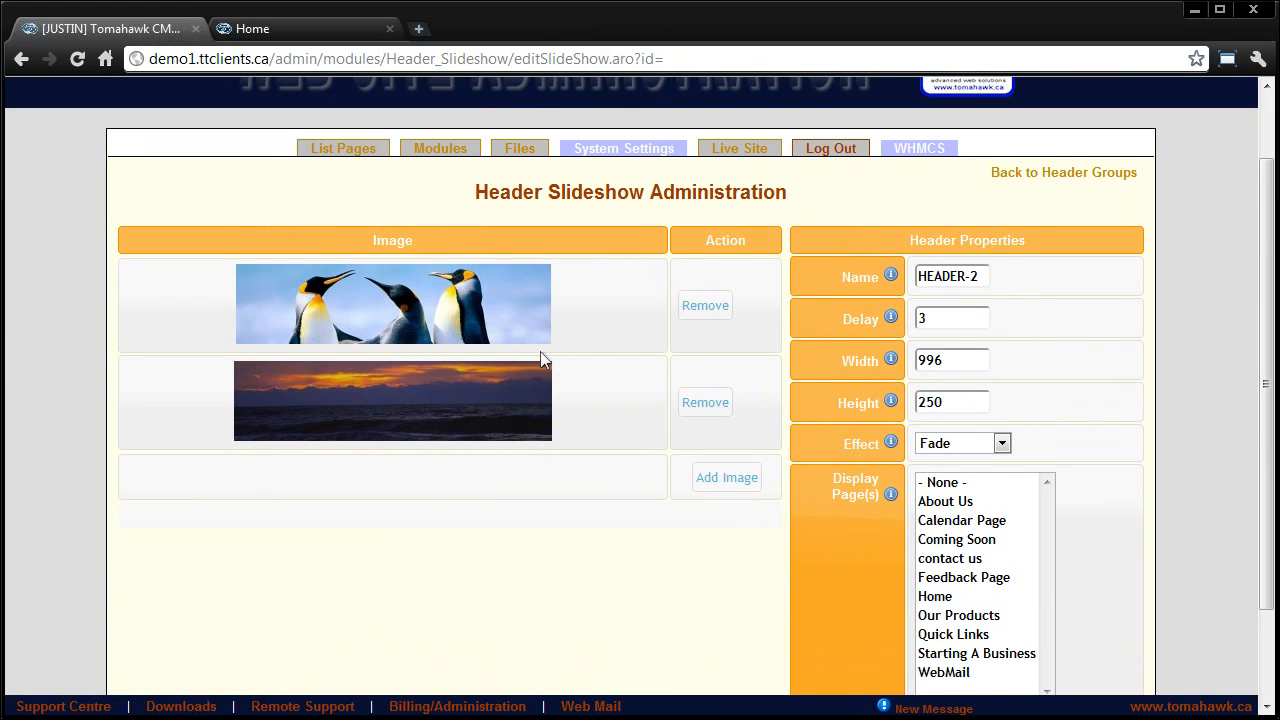
mouse_move(996, 592)
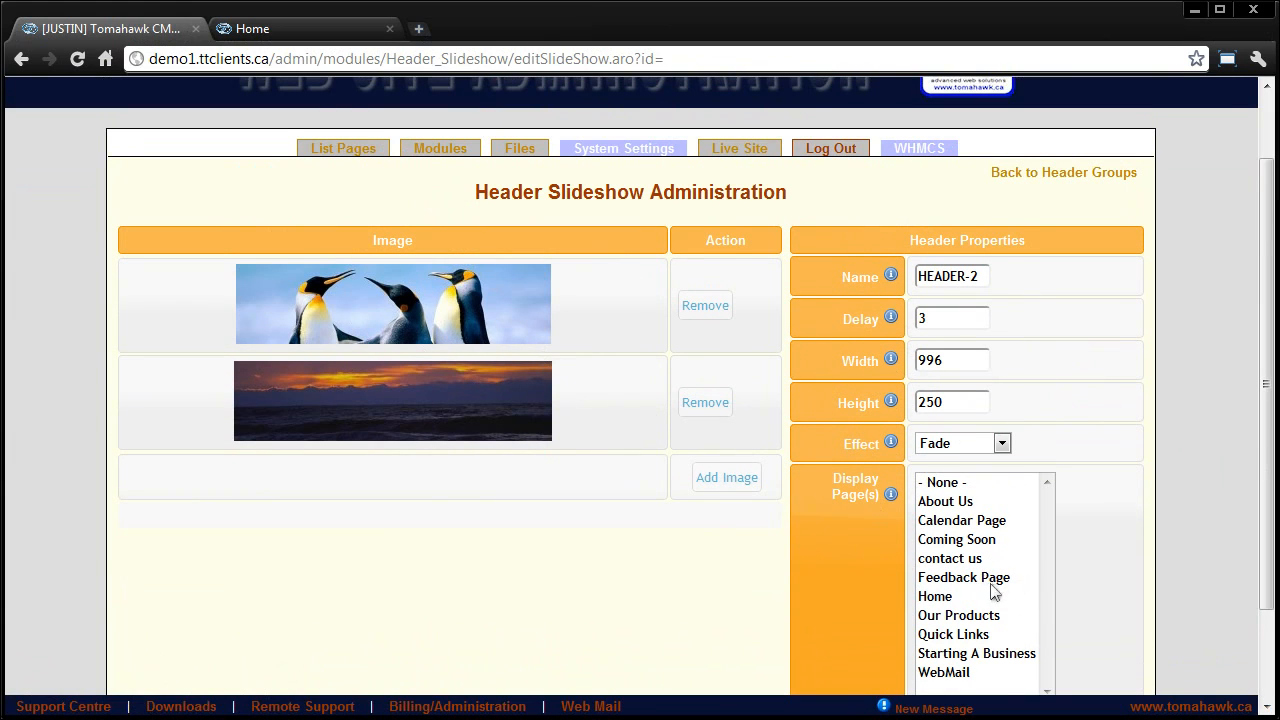
left_click(958, 616)
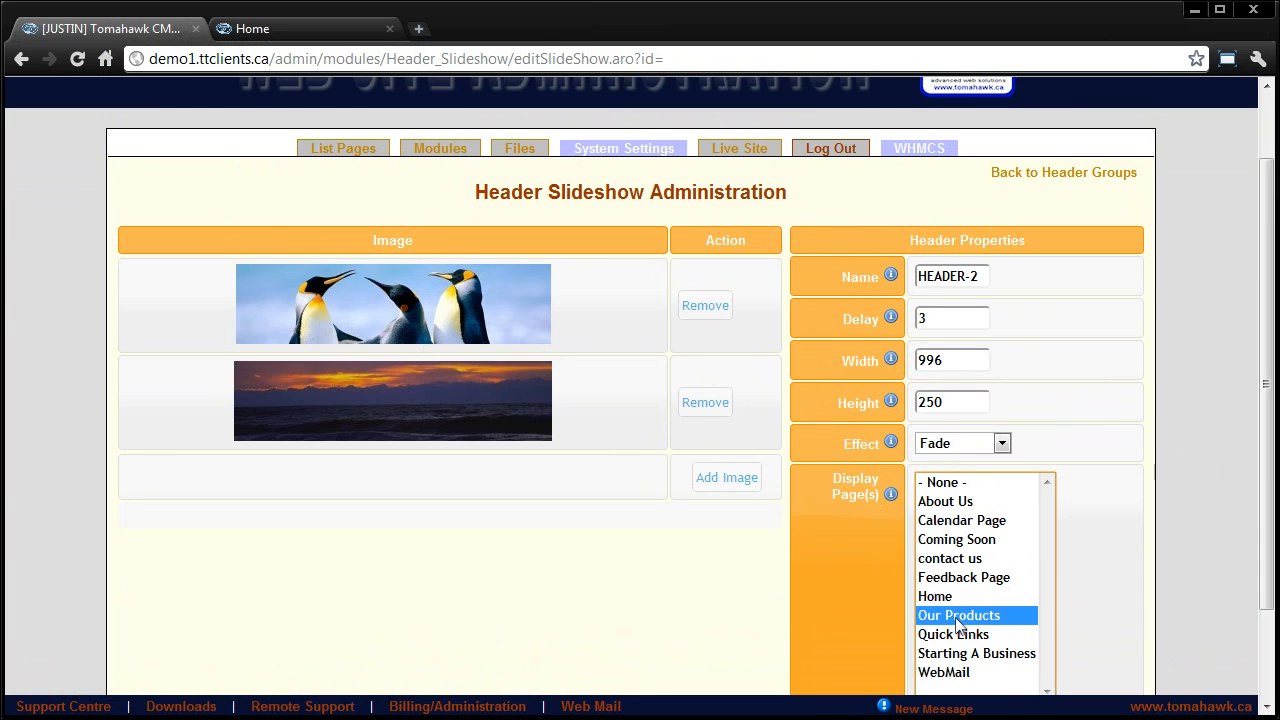
scroll("down", 3)
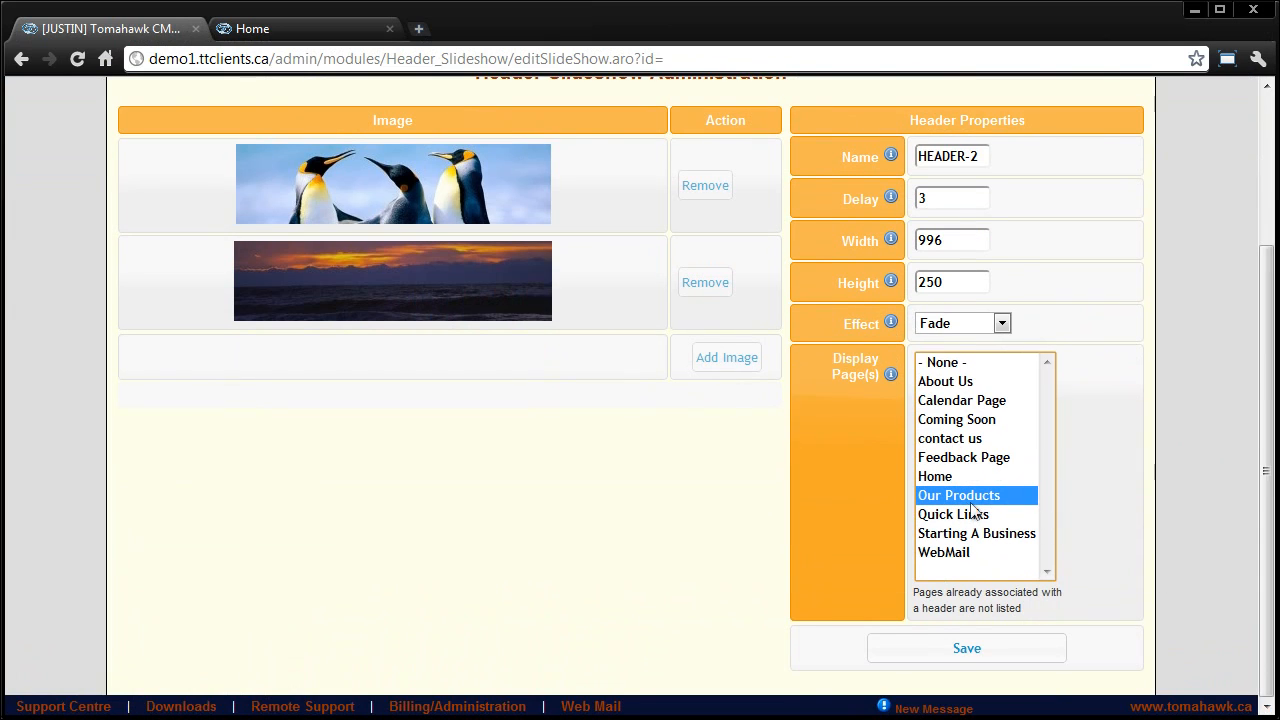
mouse_move(1020, 508)
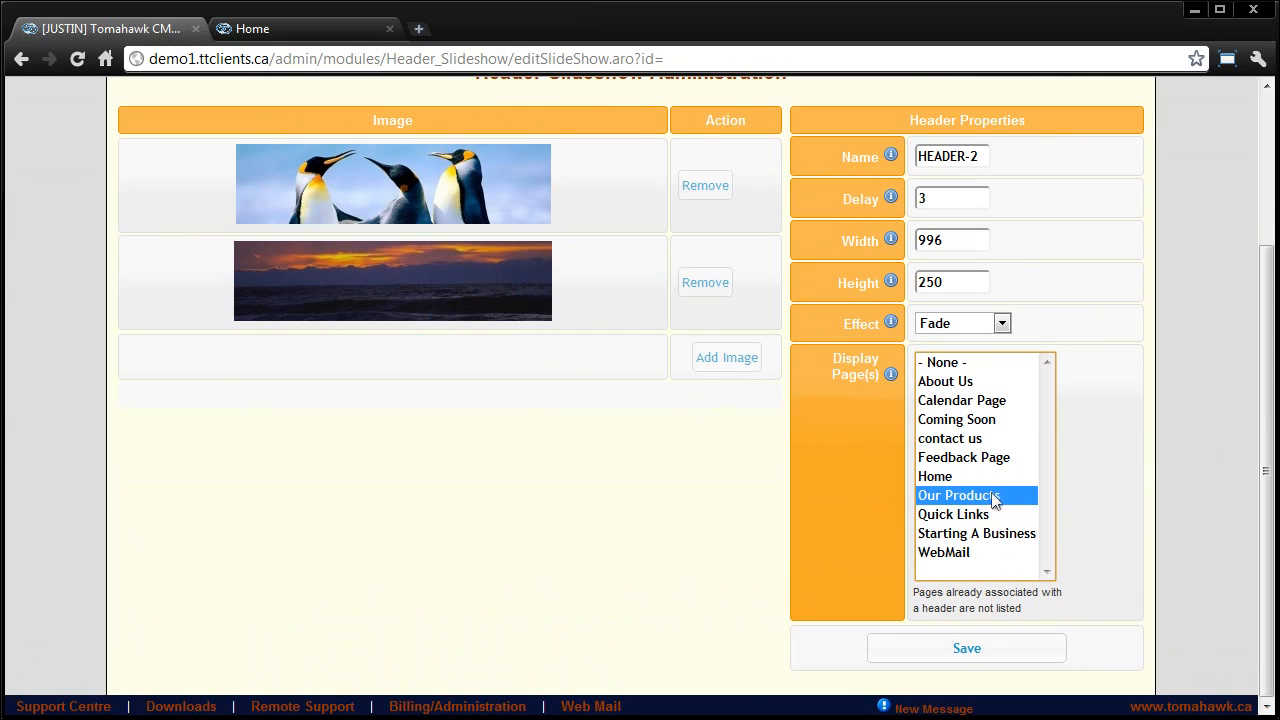
left_click(948, 438)
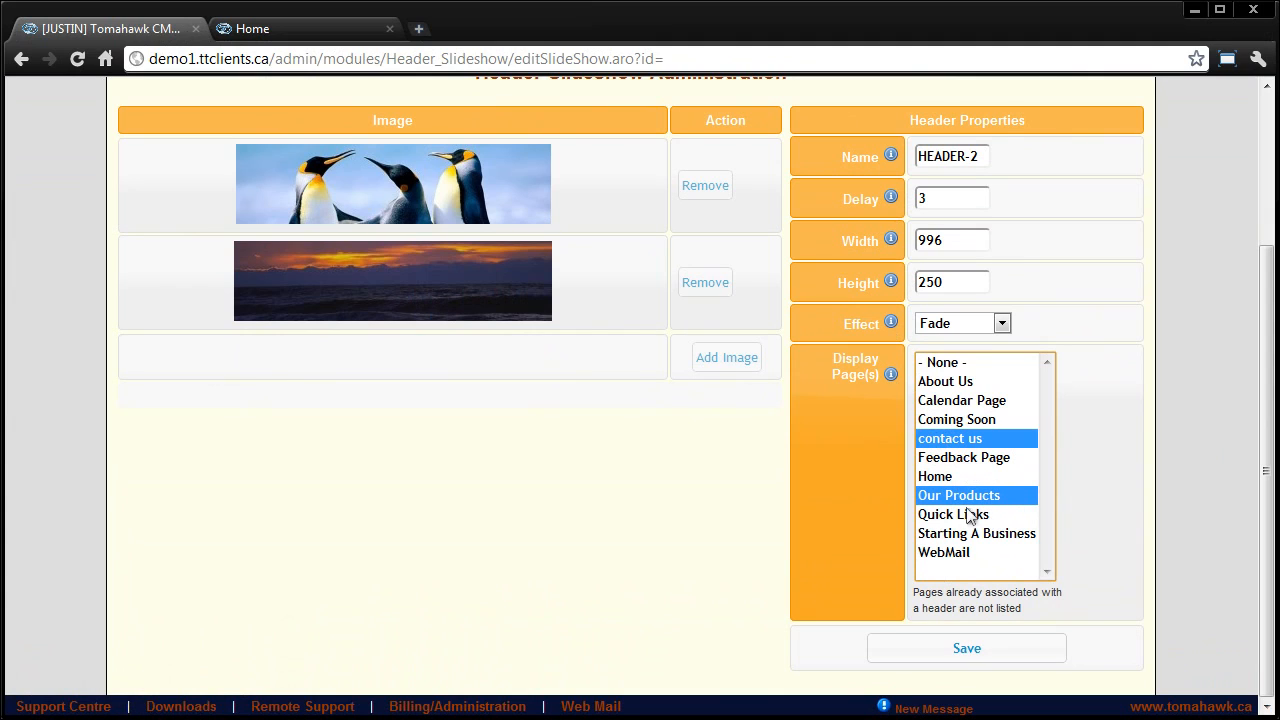
mouse_move(416, 230)
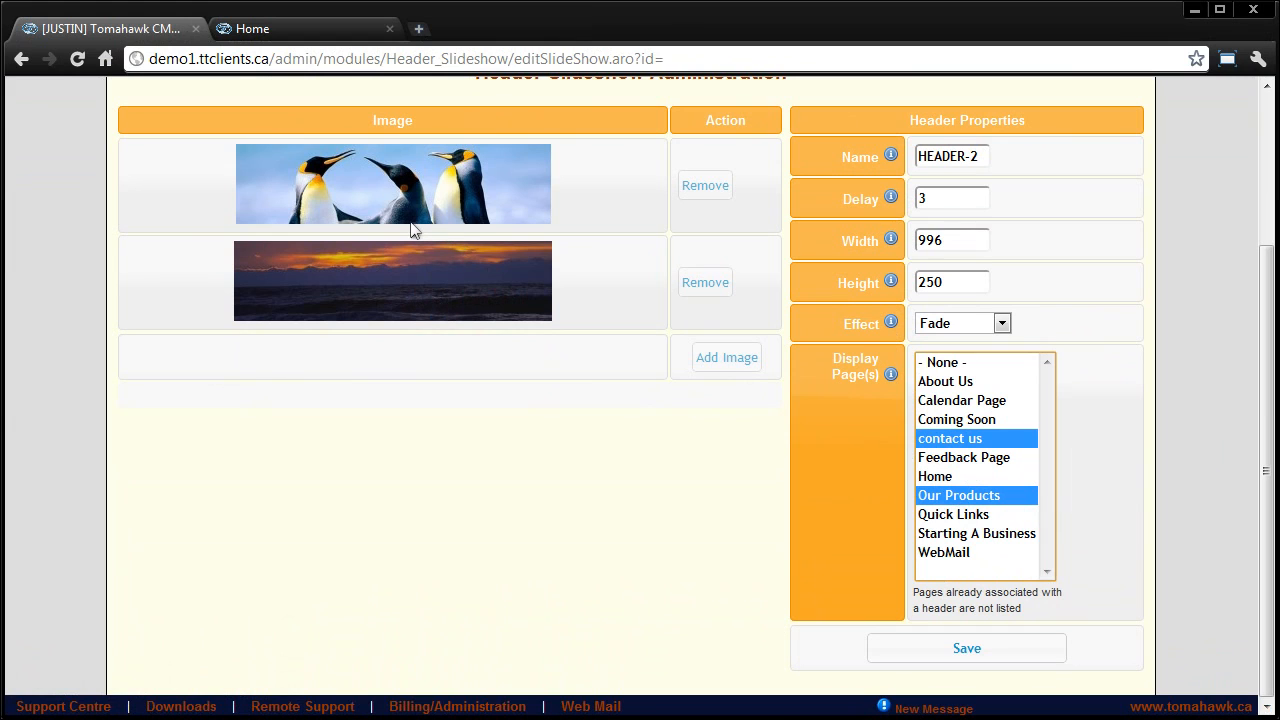
mouse_move(1032, 512)
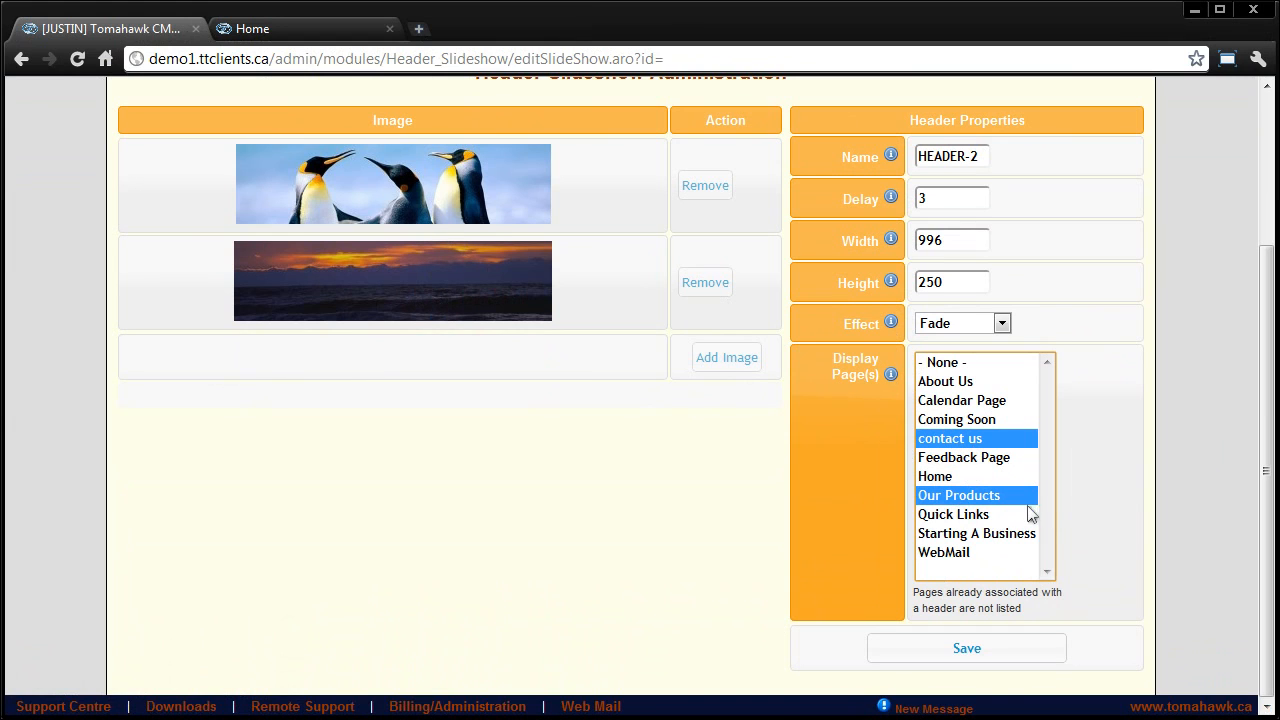
left_click(966, 648)
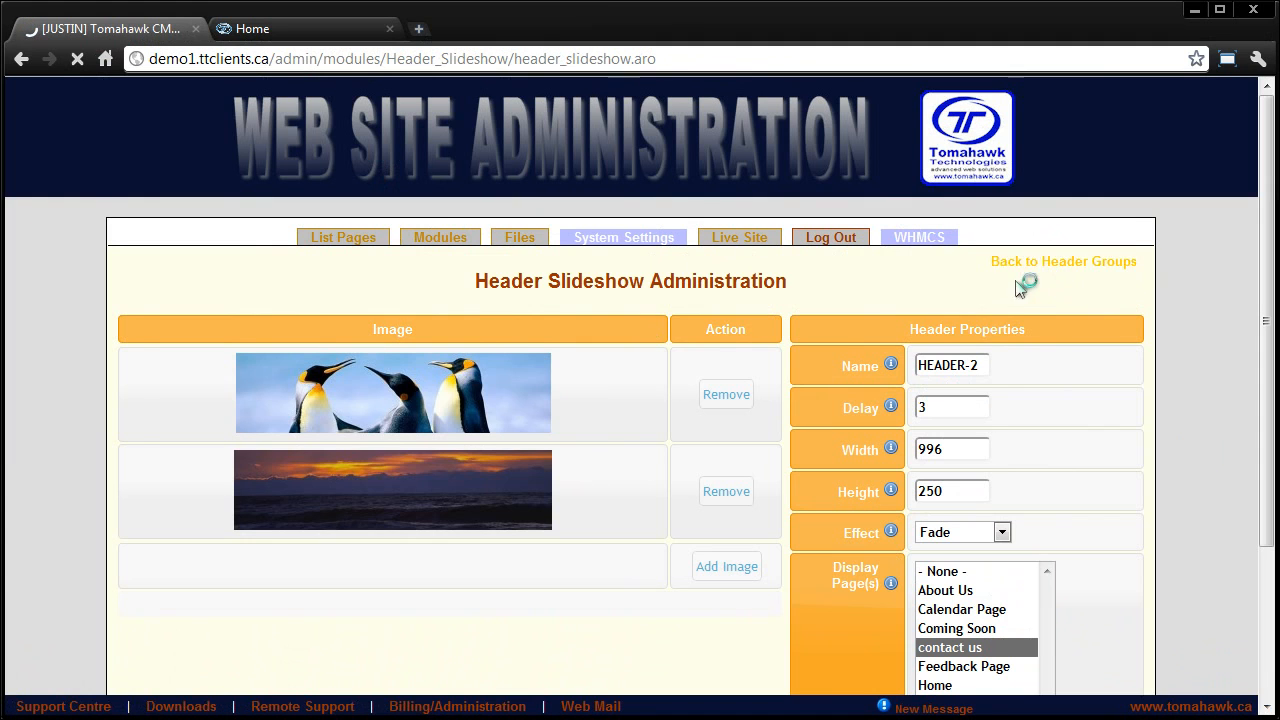
Browse the live site from Home through About Us to Contact Us
left_click(1064, 260)
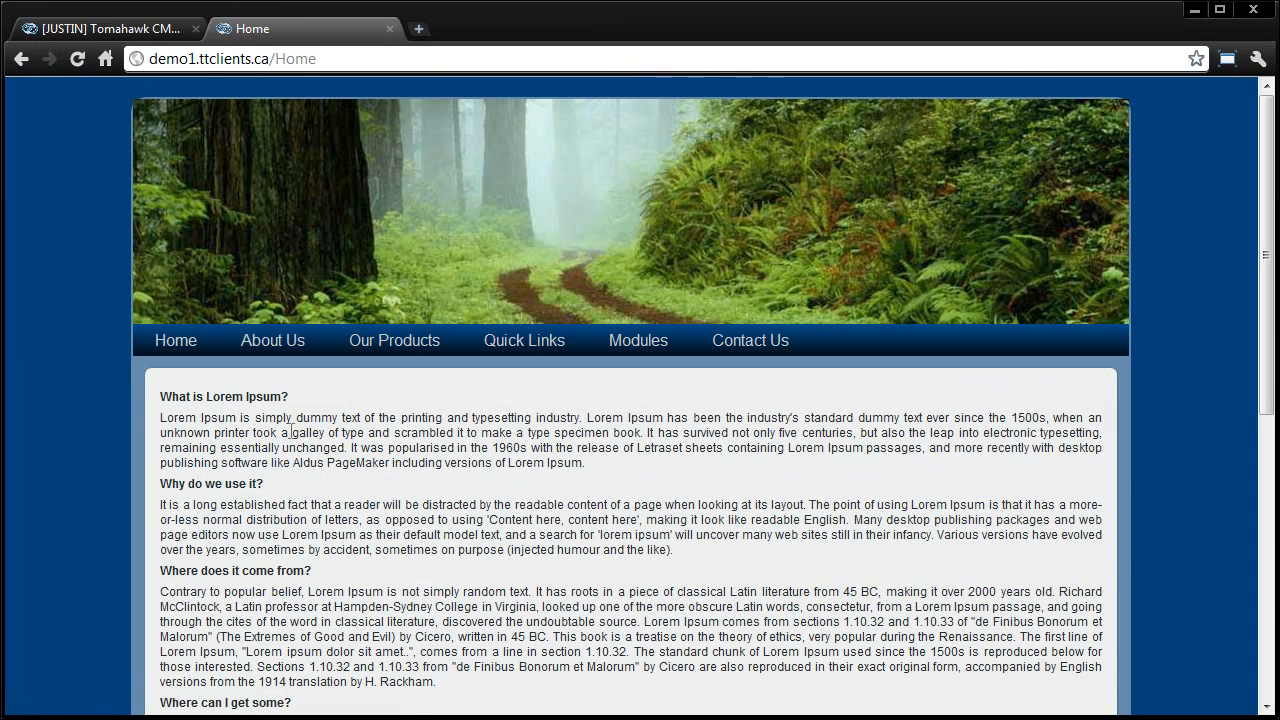
left_click(272, 340)
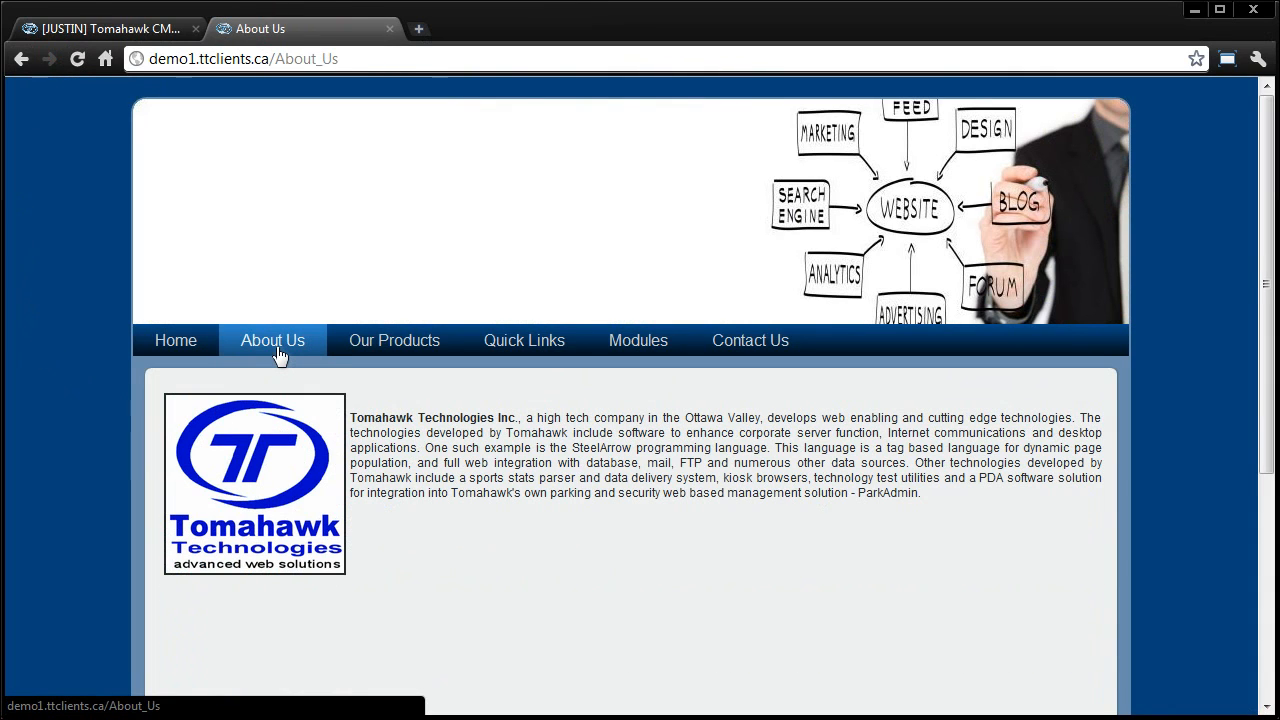
mouse_move(784, 388)
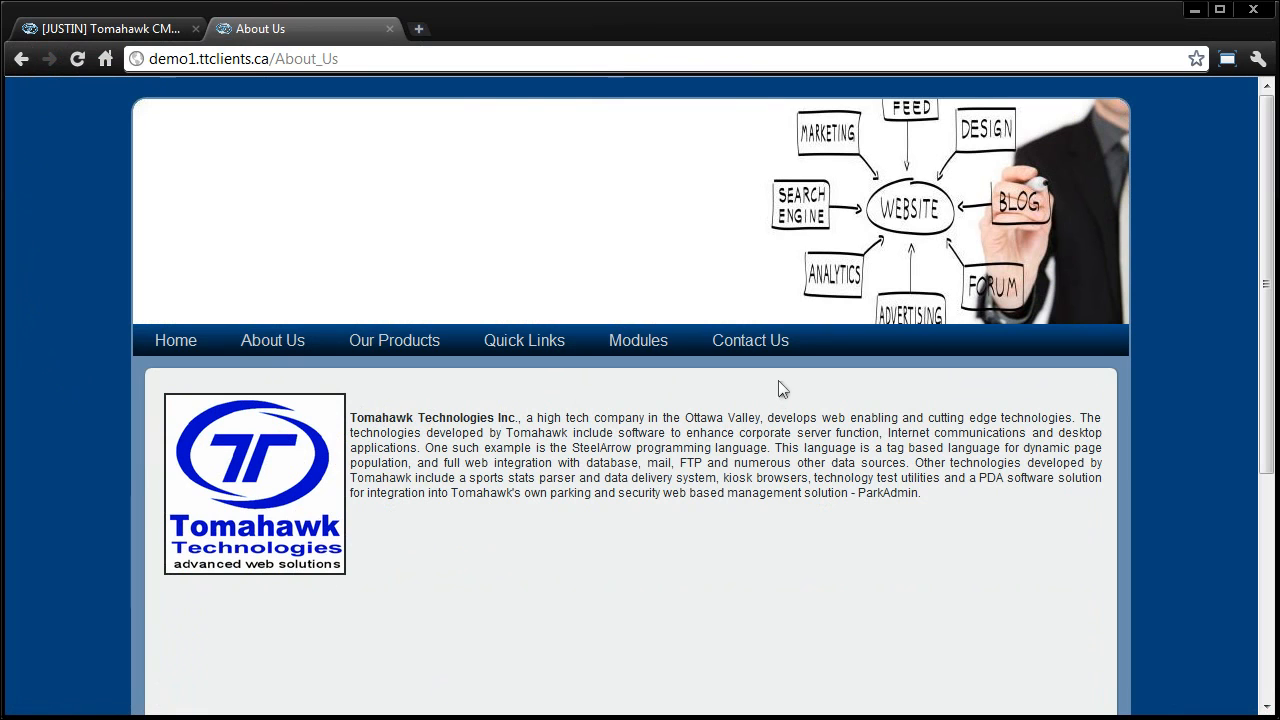
left_click(750, 340)
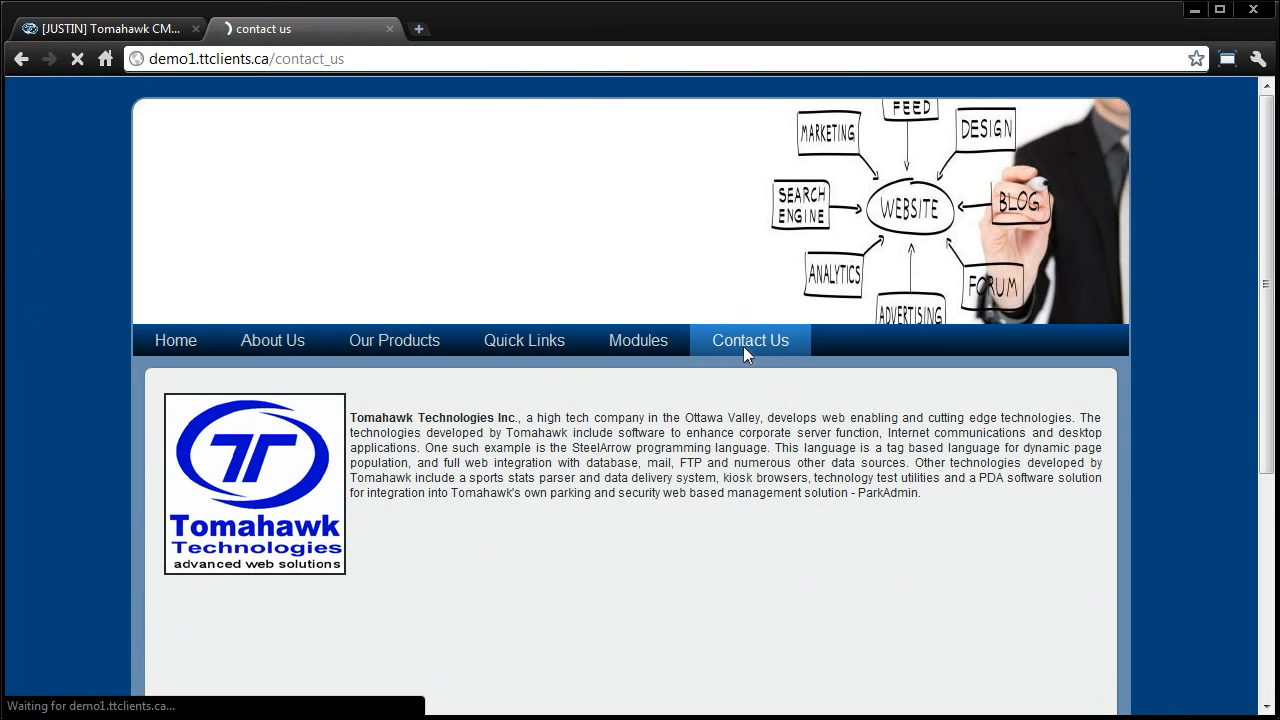